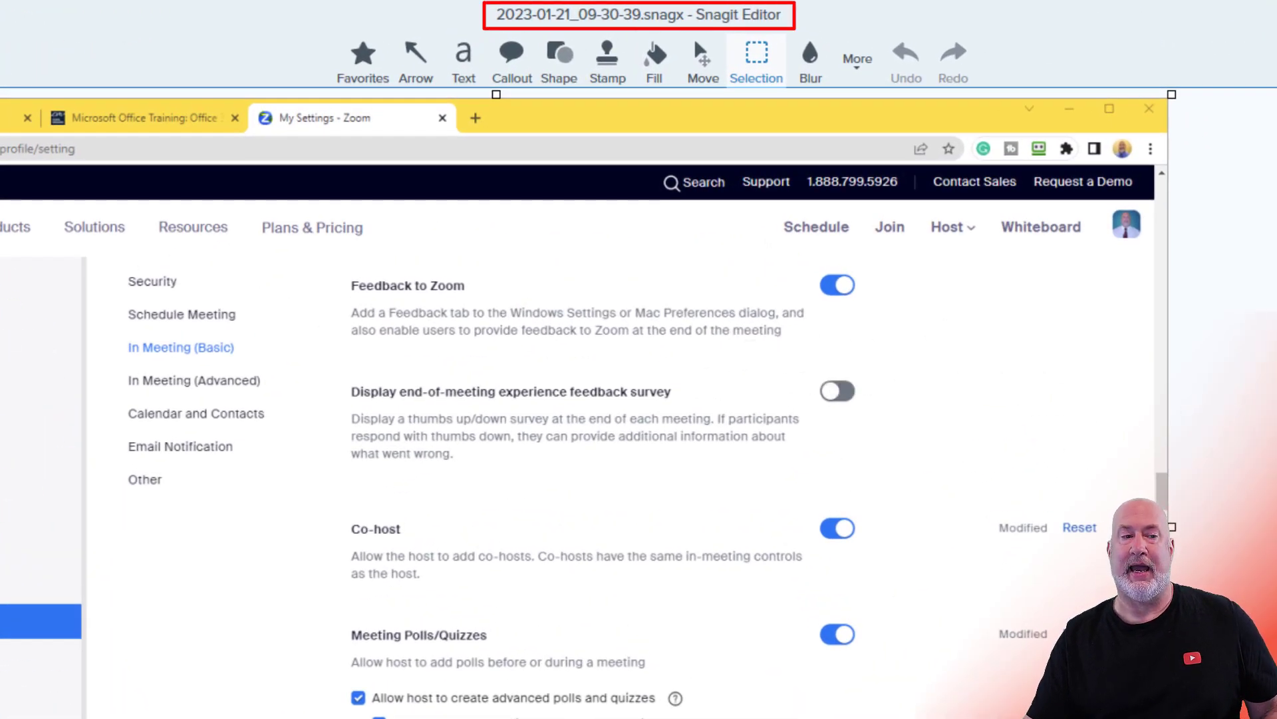
Bring up the Snagit capture window set to region capture with Preview in Editor
{"action": "left_click", "coordinate": [130, 59]}
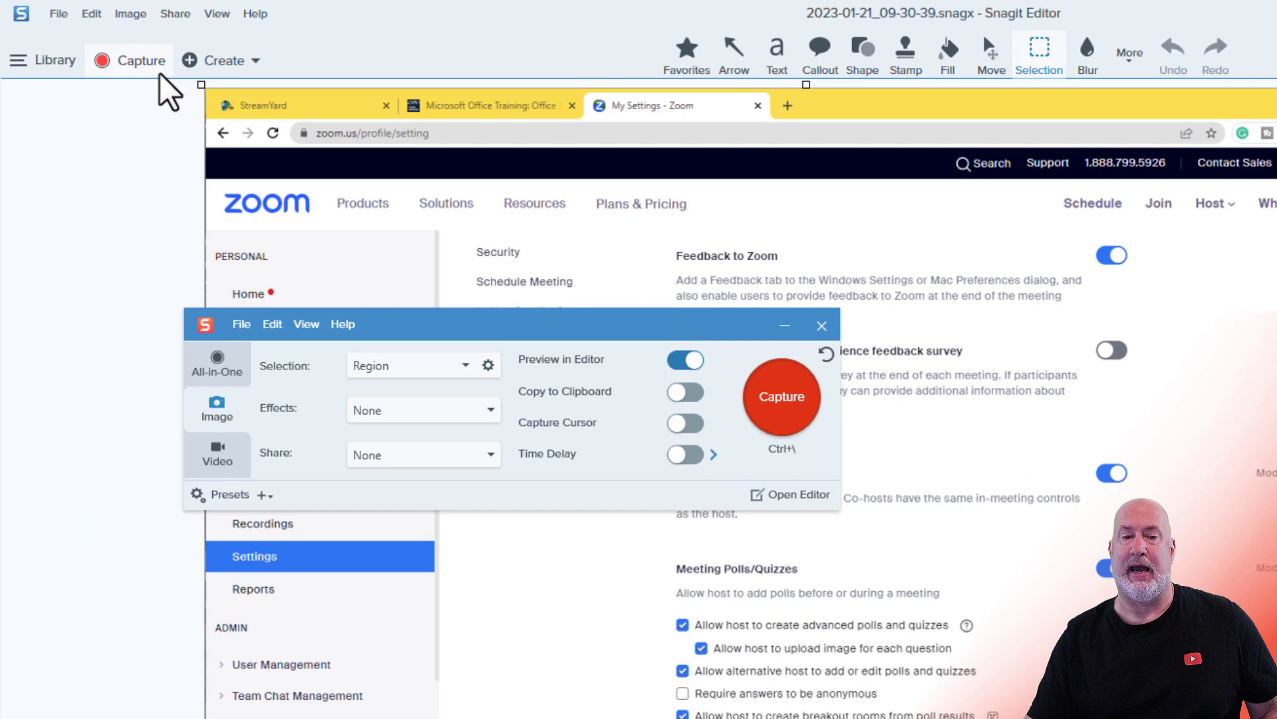
{"action": "left_click", "coordinate": [780, 449]}
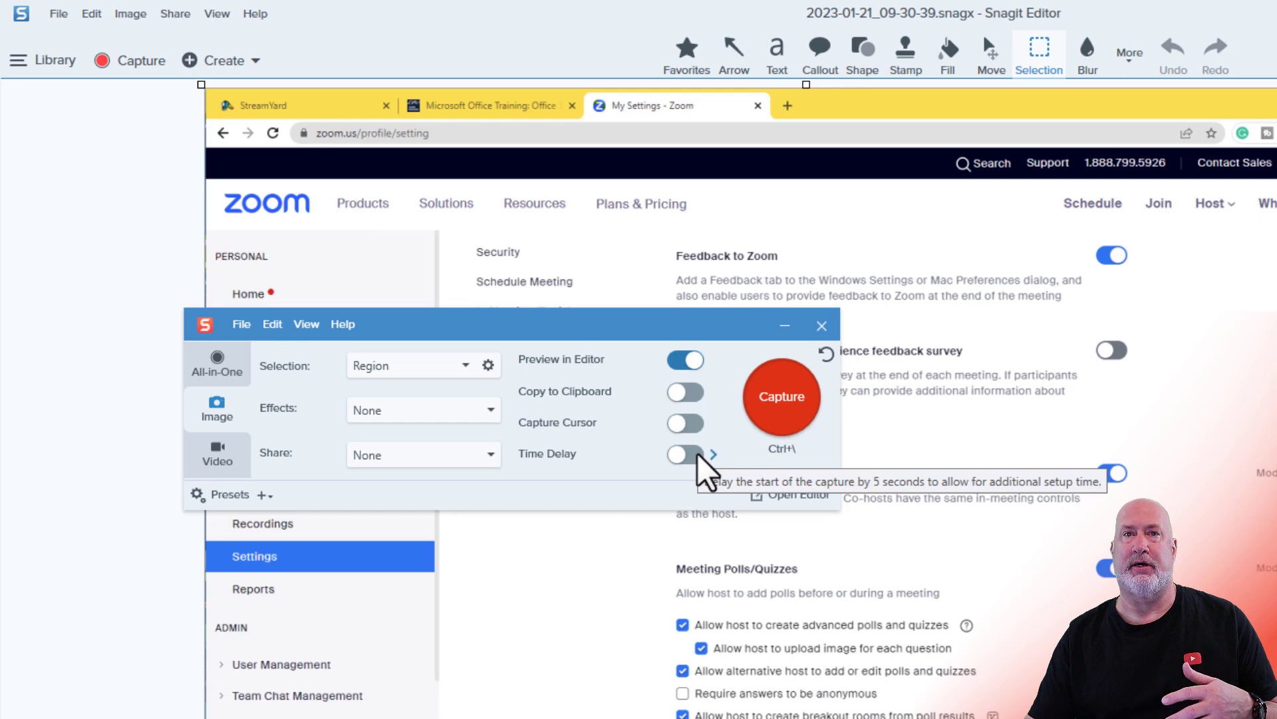
{"action": "mouse_move", "coordinate": [692, 452]}
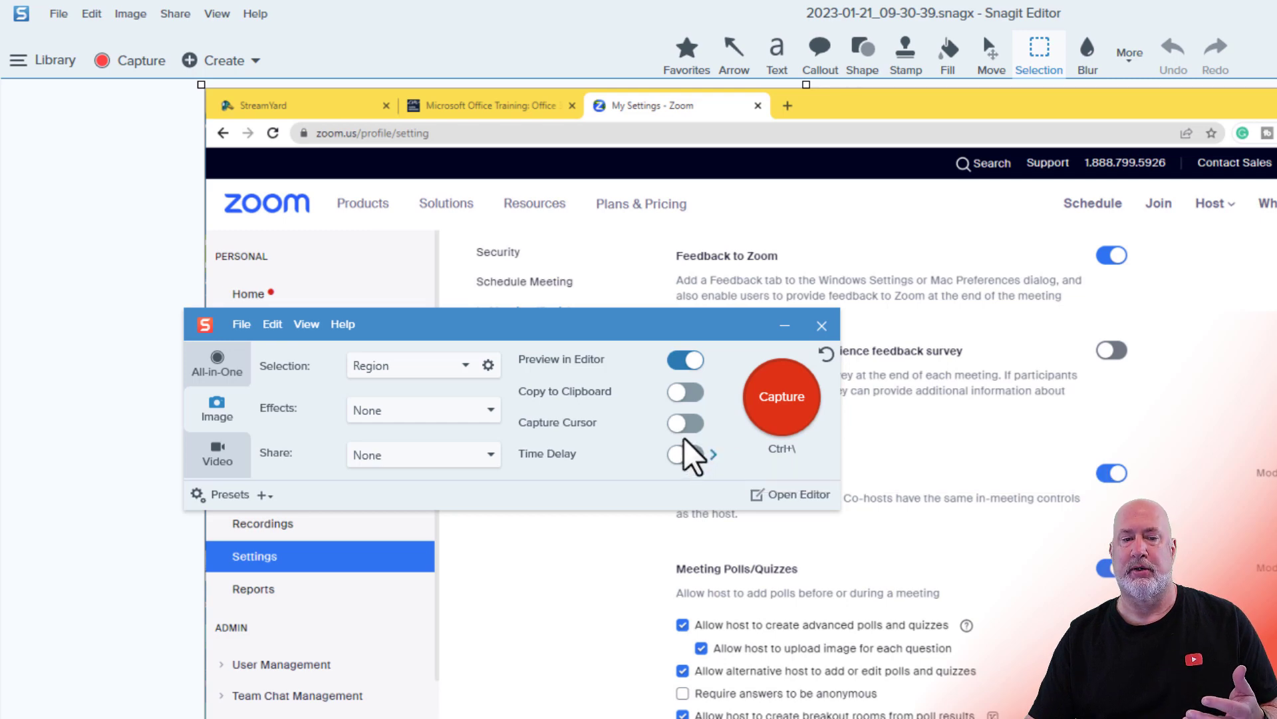
{"action": "mouse_move", "coordinate": [784, 326]}
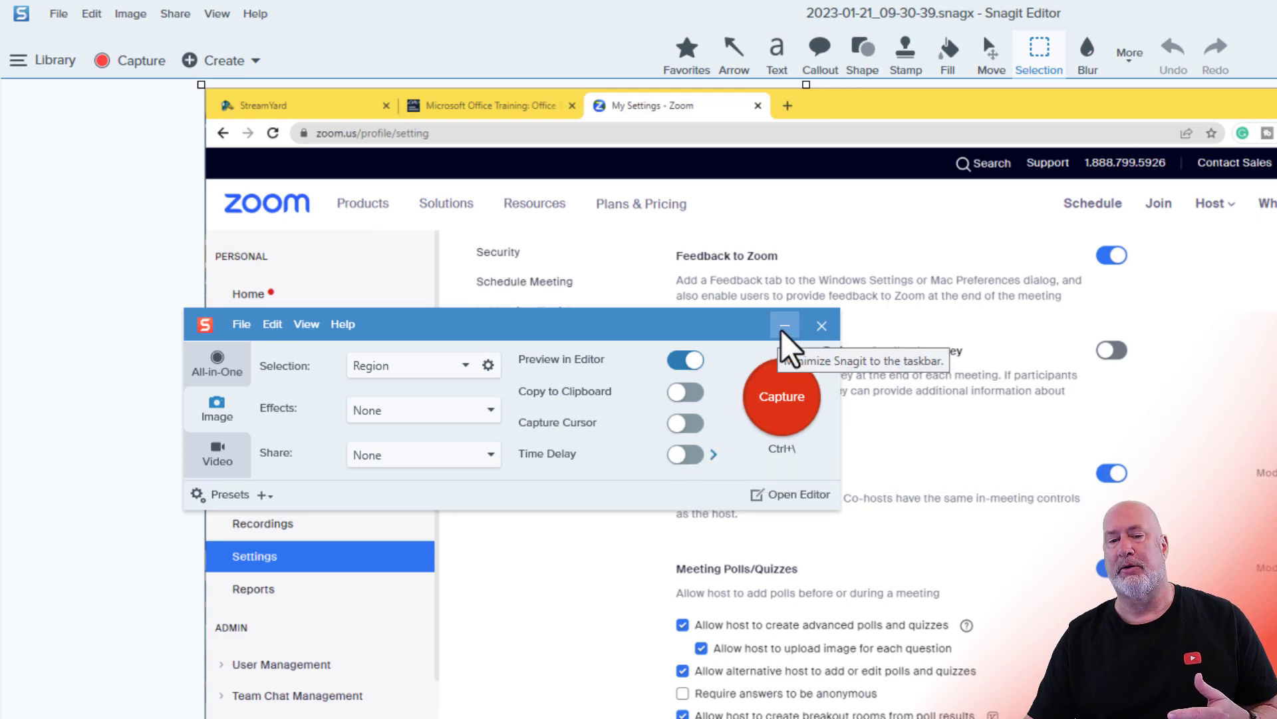
Dismiss the capture window so the Zoom settings screenshot fills the canvas
{"action": "left_click", "coordinate": [785, 325]}
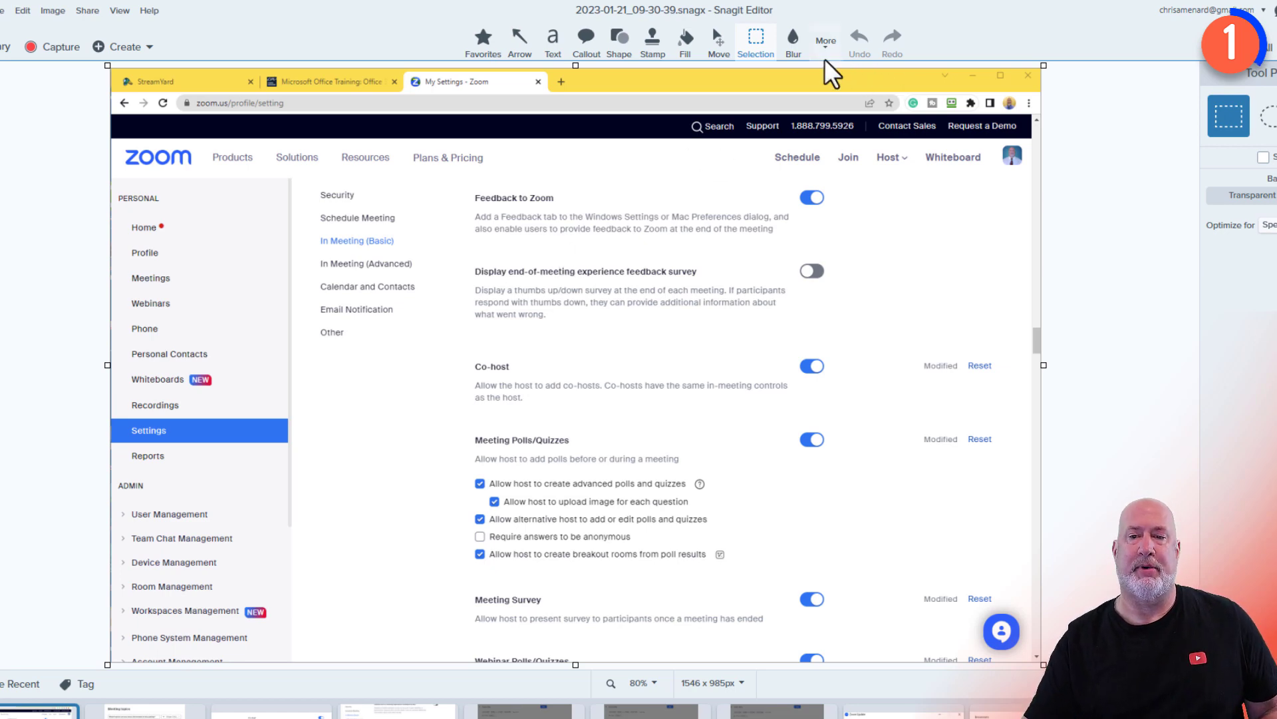
Switch to the Step tool from the More annotation tools list
{"action": "left_click", "coordinate": [824, 41]}
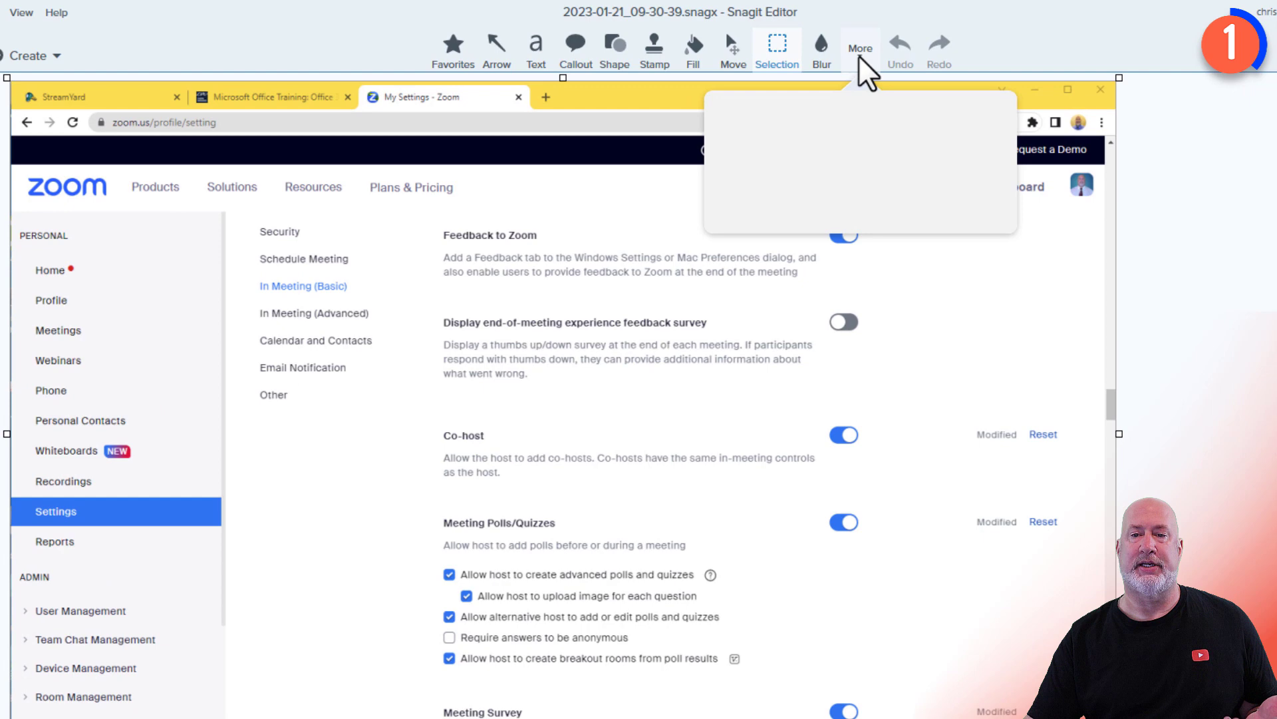
{"action": "left_click", "coordinate": [861, 48]}
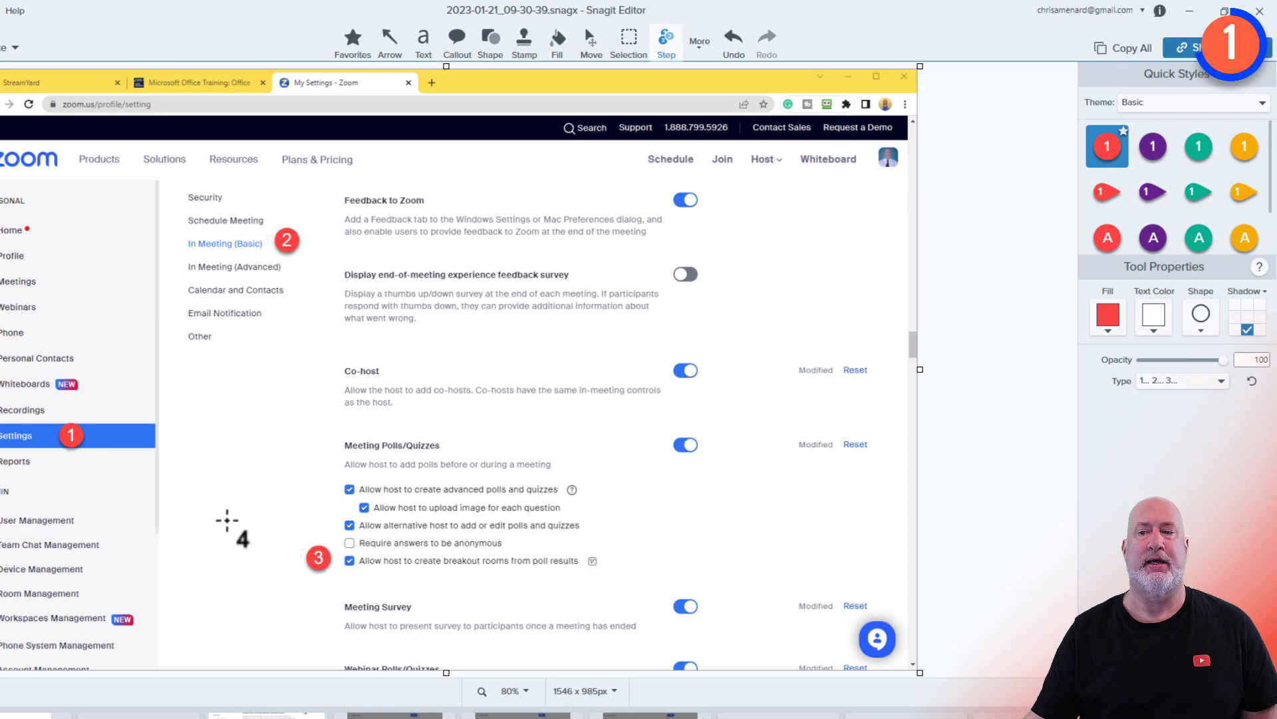
{"action": "mouse_move", "coordinate": [1199, 146]}
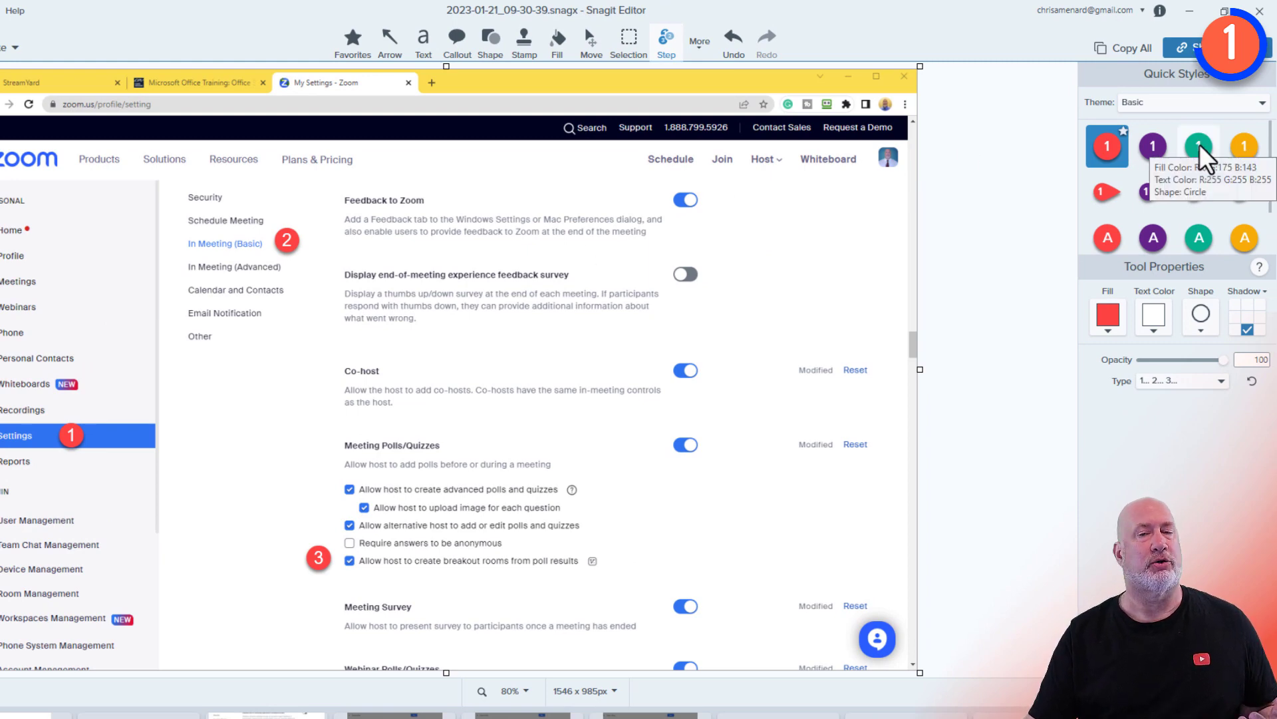
{"action": "mouse_move", "coordinate": [244, 281]}
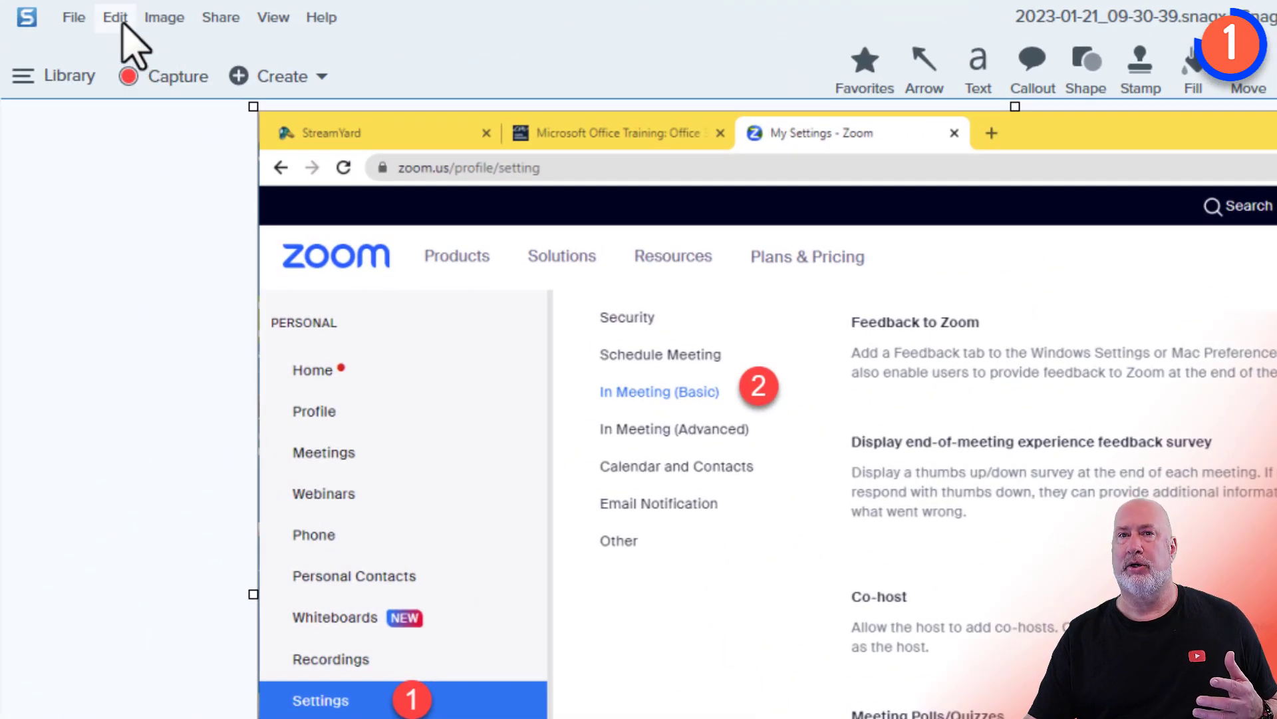
{"action": "left_click", "coordinate": [114, 17]}
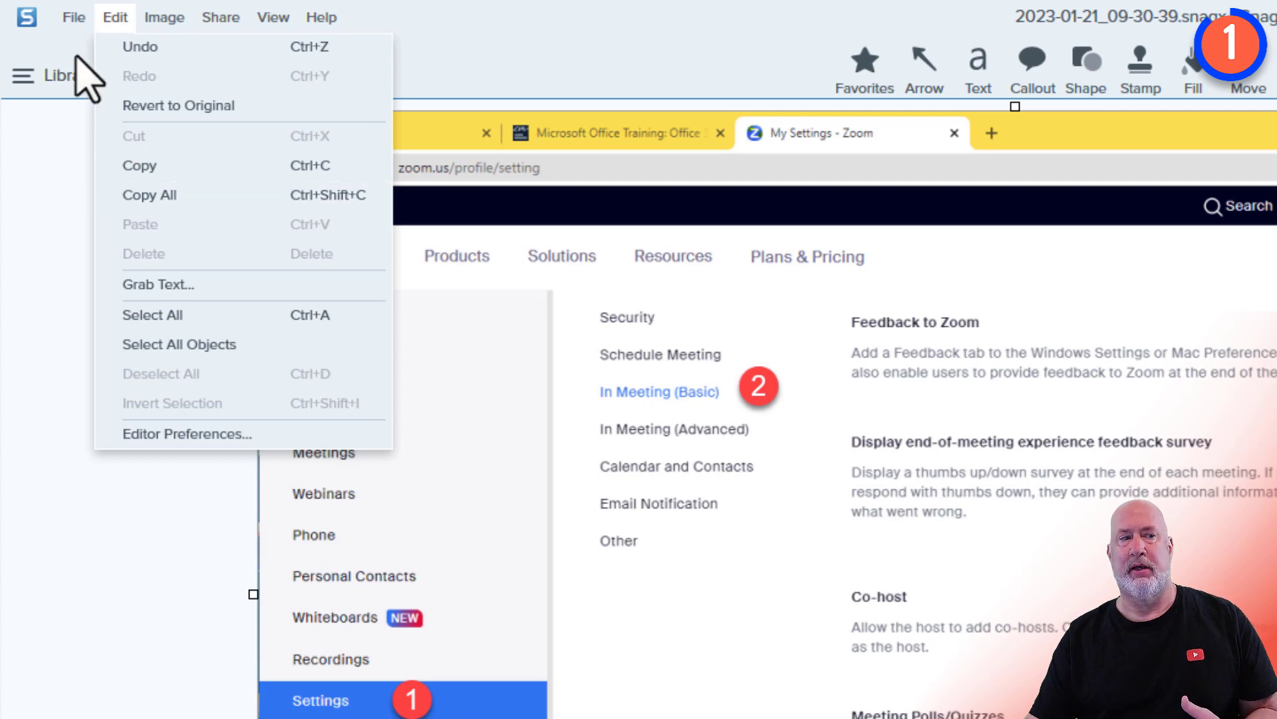
{"action": "left_click", "coordinate": [74, 17]}
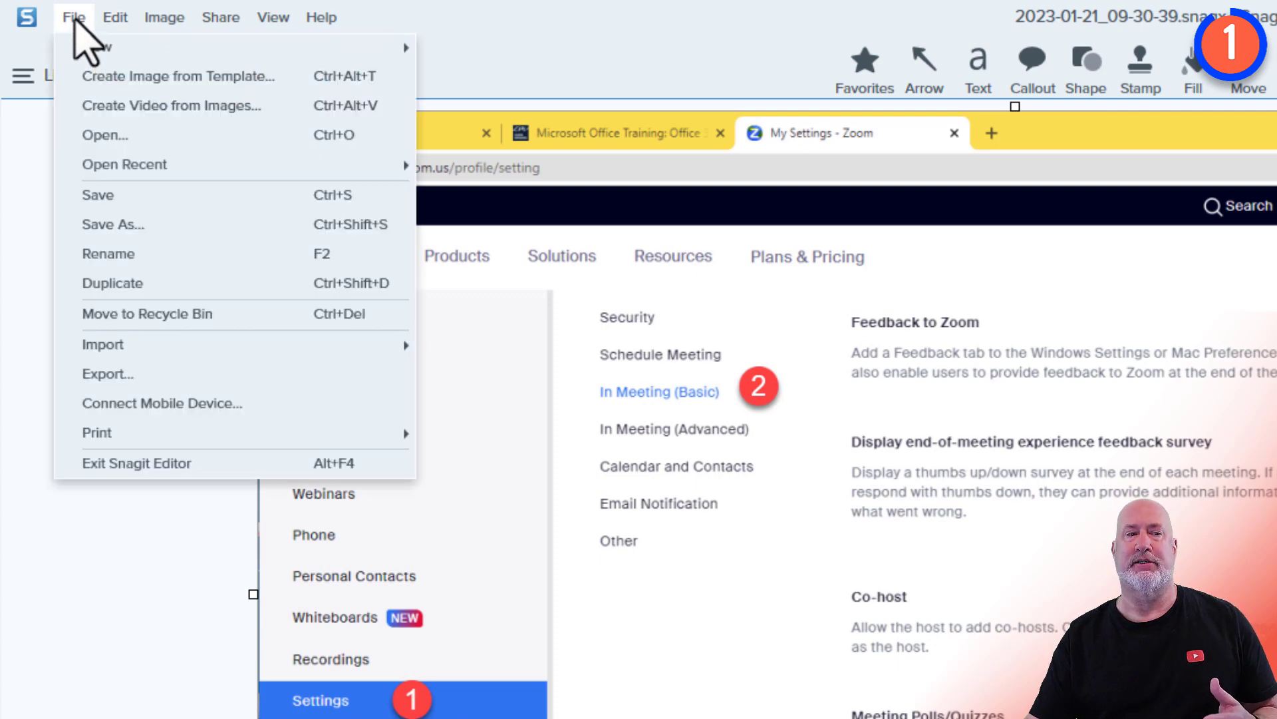
{"action": "left_click", "coordinate": [114, 17]}
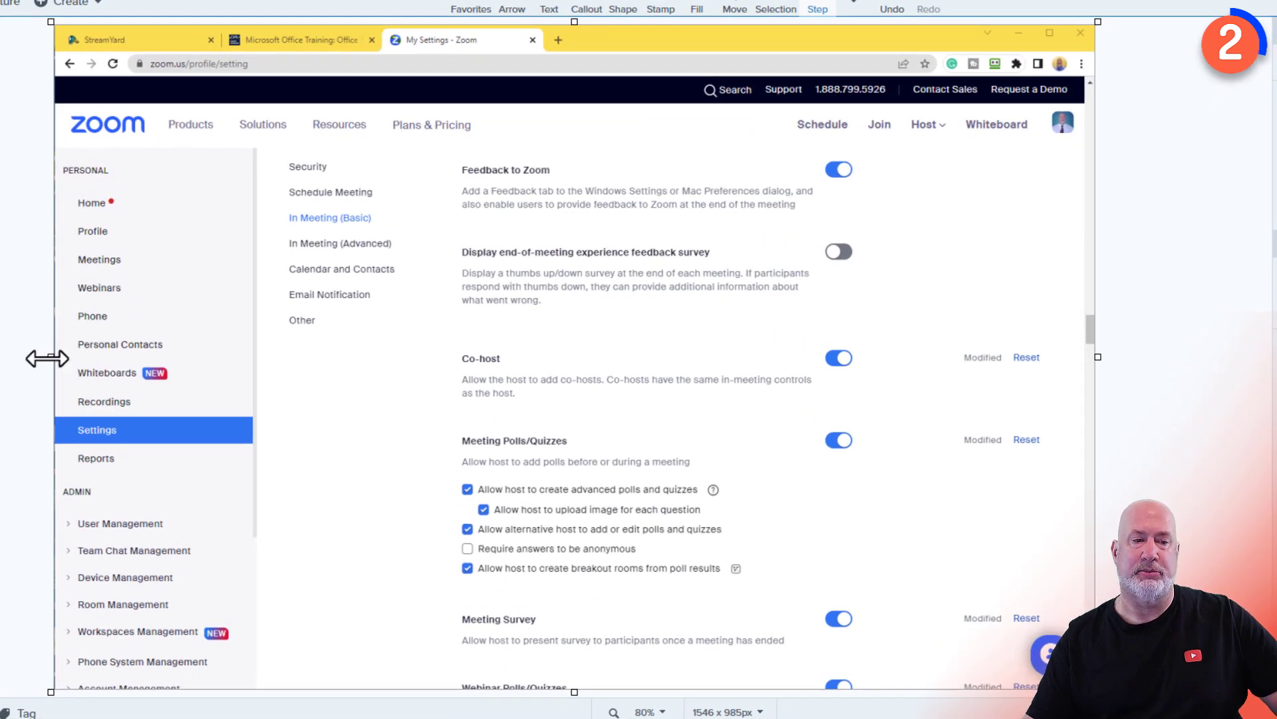
Crop the left navigation off and select the Security-to-Other settings list to move it
{"action": "left_click_drag", "start_coordinate": [46, 358], "coordinate": [231, 363]}
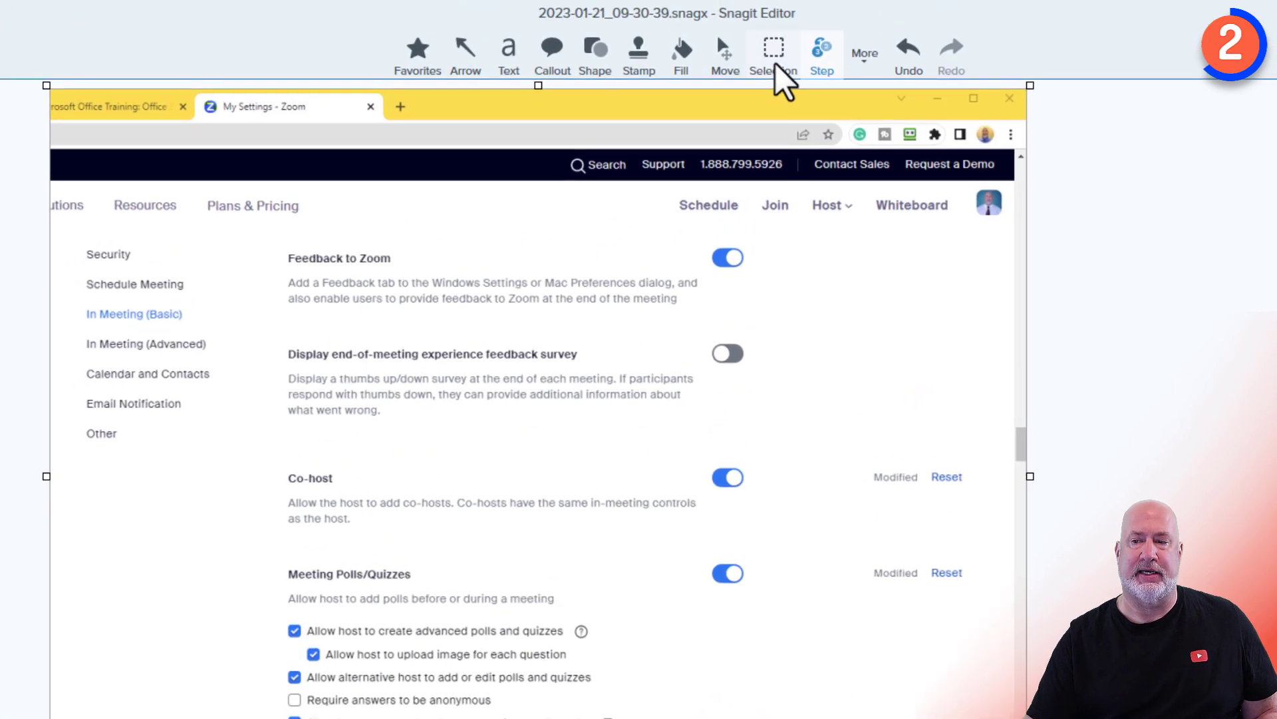
{"action": "left_click", "coordinate": [772, 53]}
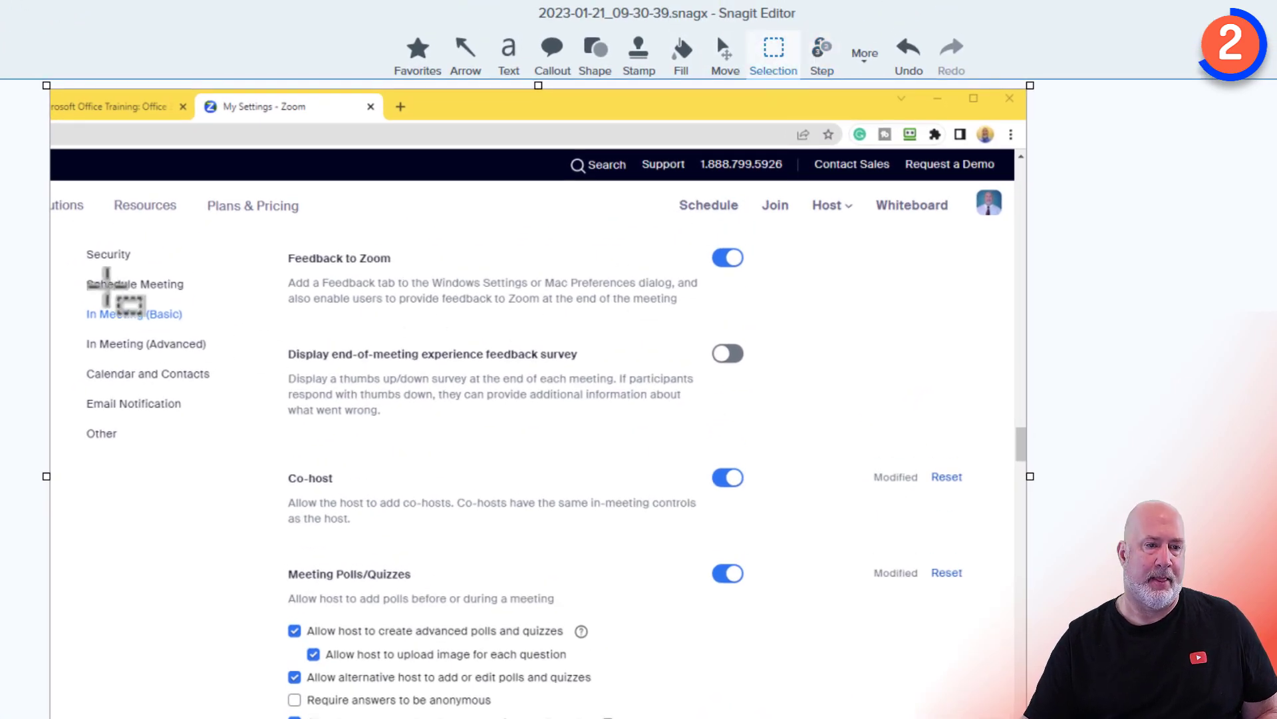
{"action": "left_click_drag", "start_coordinate": [108, 277], "coordinate": [236, 432]}
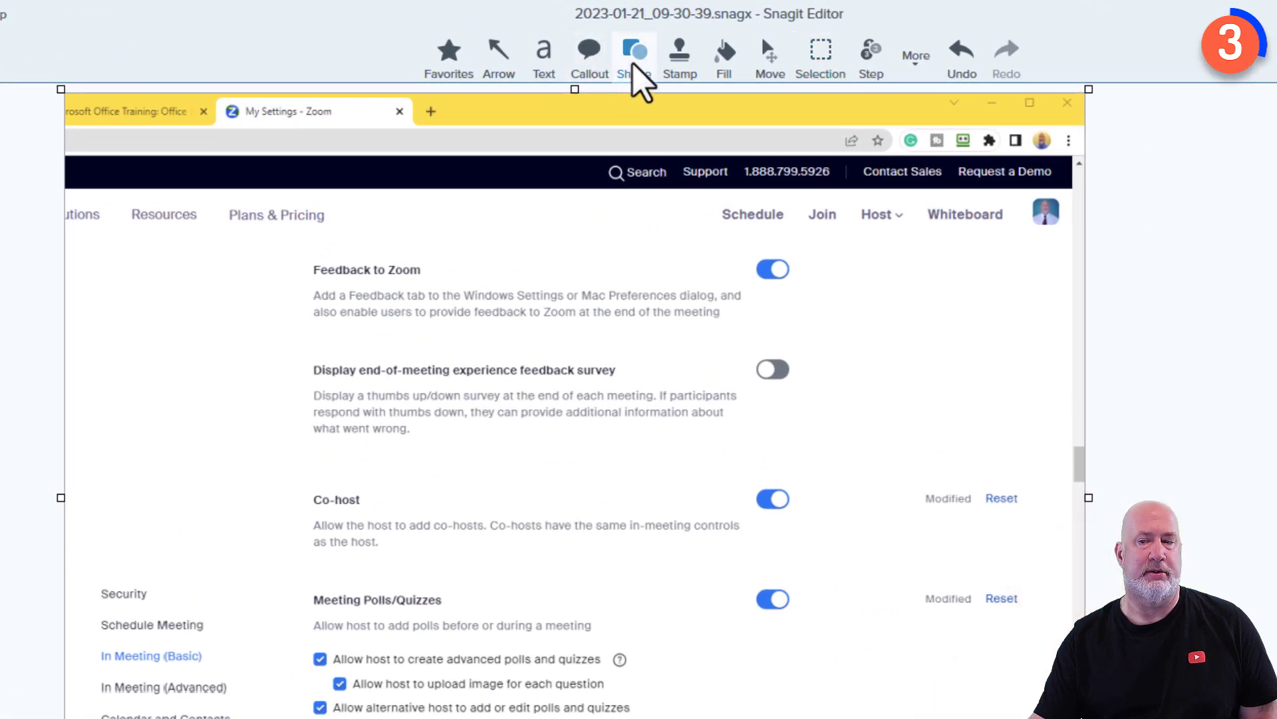
Outline In Meeting (Basic) and the breakout-rooms checkbox with red rectangles
{"action": "left_click", "coordinate": [635, 57]}
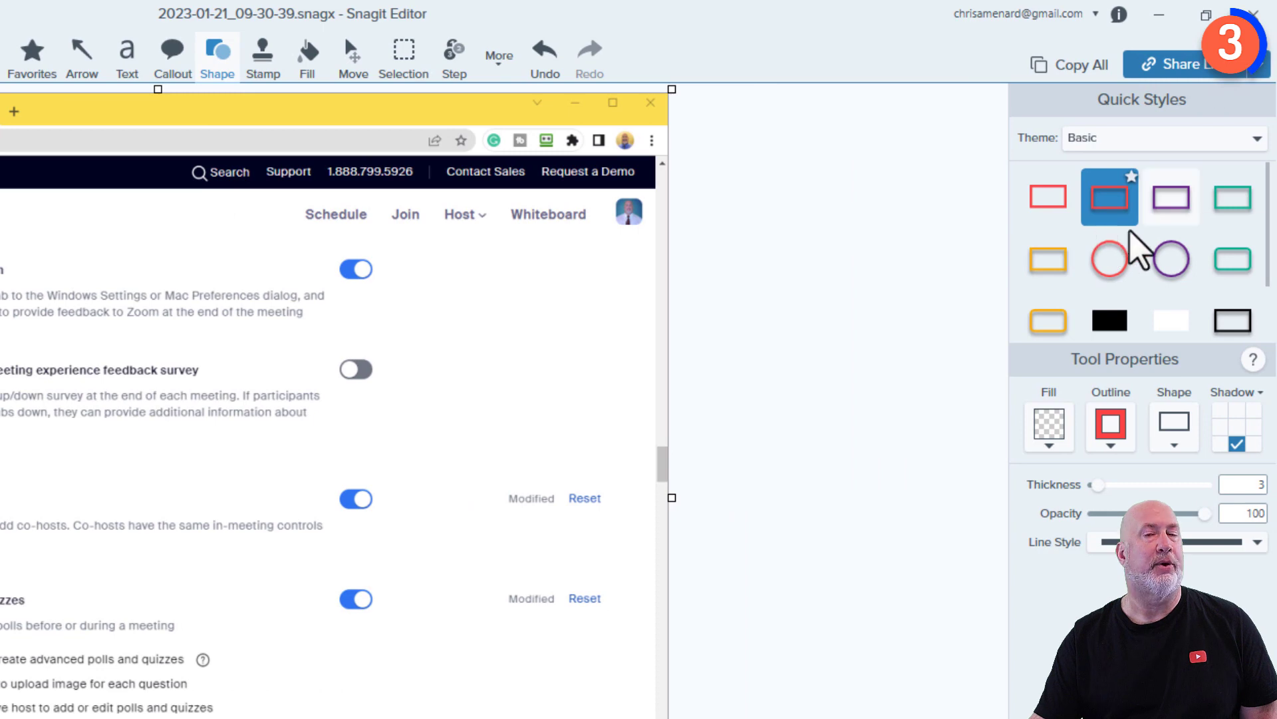
{"action": "mouse_move", "coordinate": [1108, 229]}
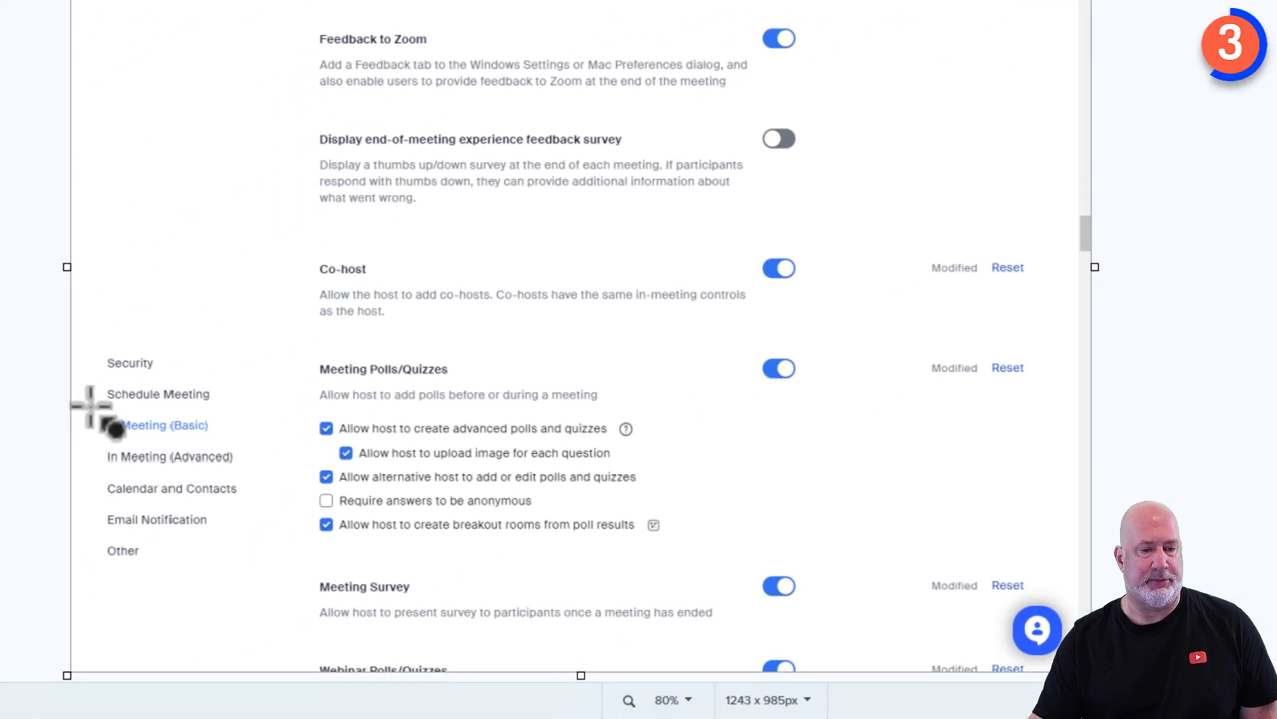
{"action": "left_click", "coordinate": [159, 424]}
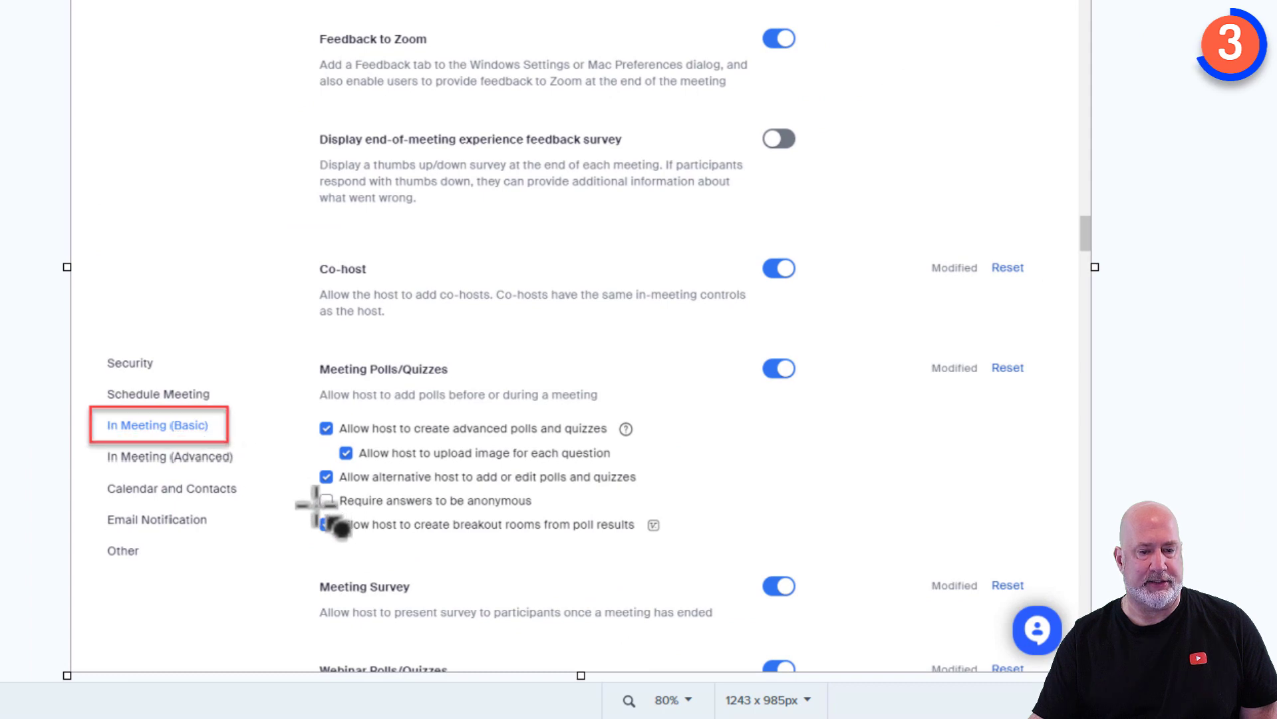
{"action": "left_click", "coordinate": [326, 524]}
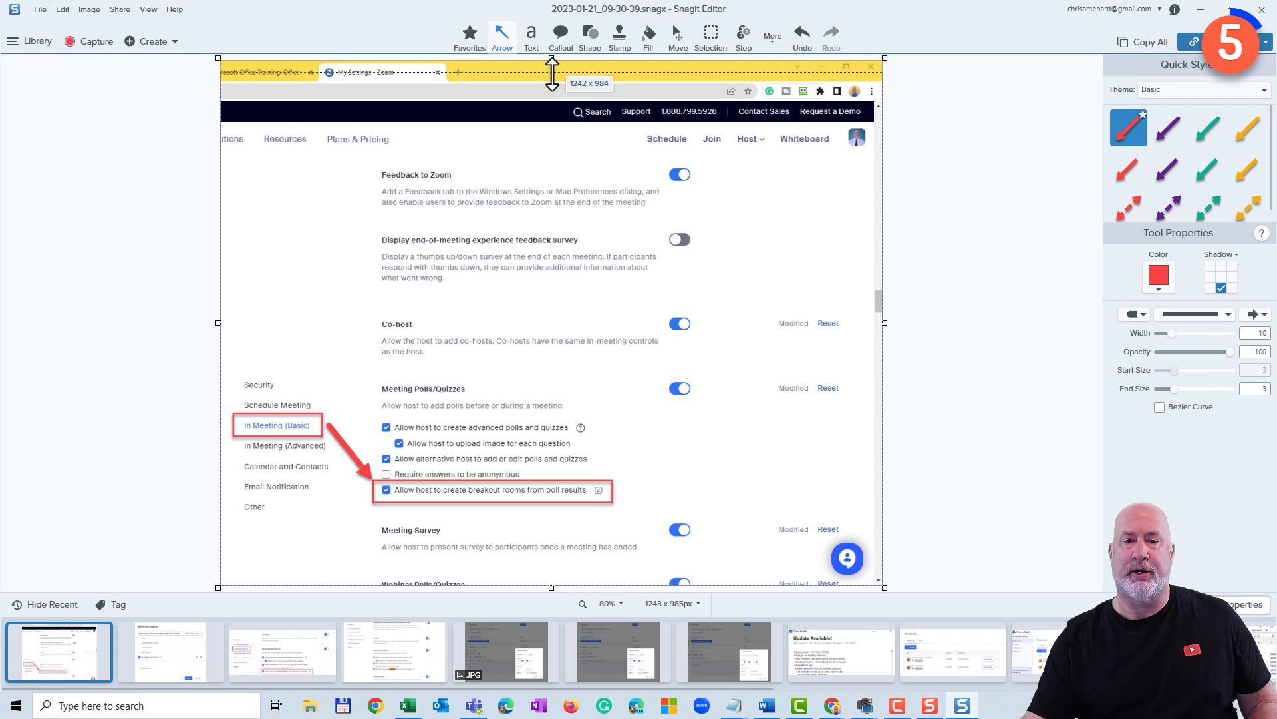
Trim the top edge of the screenshot
{"action": "left_click_drag", "start_coordinate": [550, 81], "coordinate": [551, 220]}
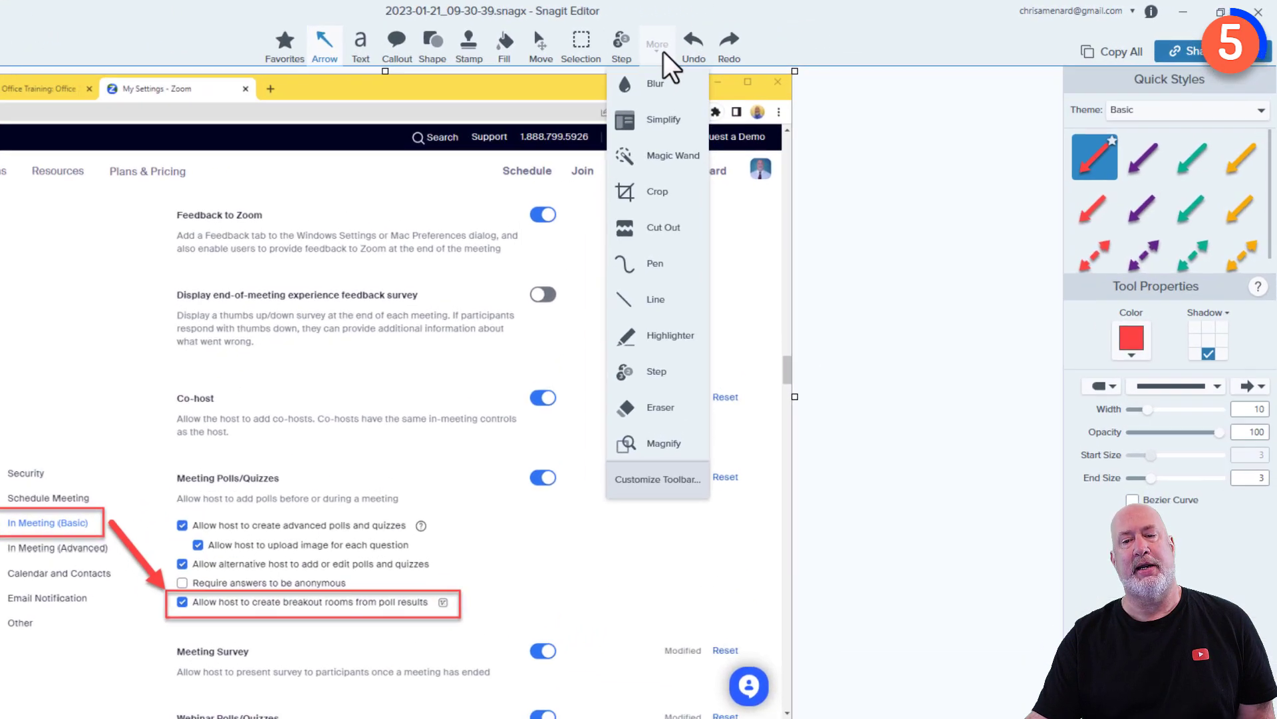
{"action": "mouse_move", "coordinate": [549, 270]}
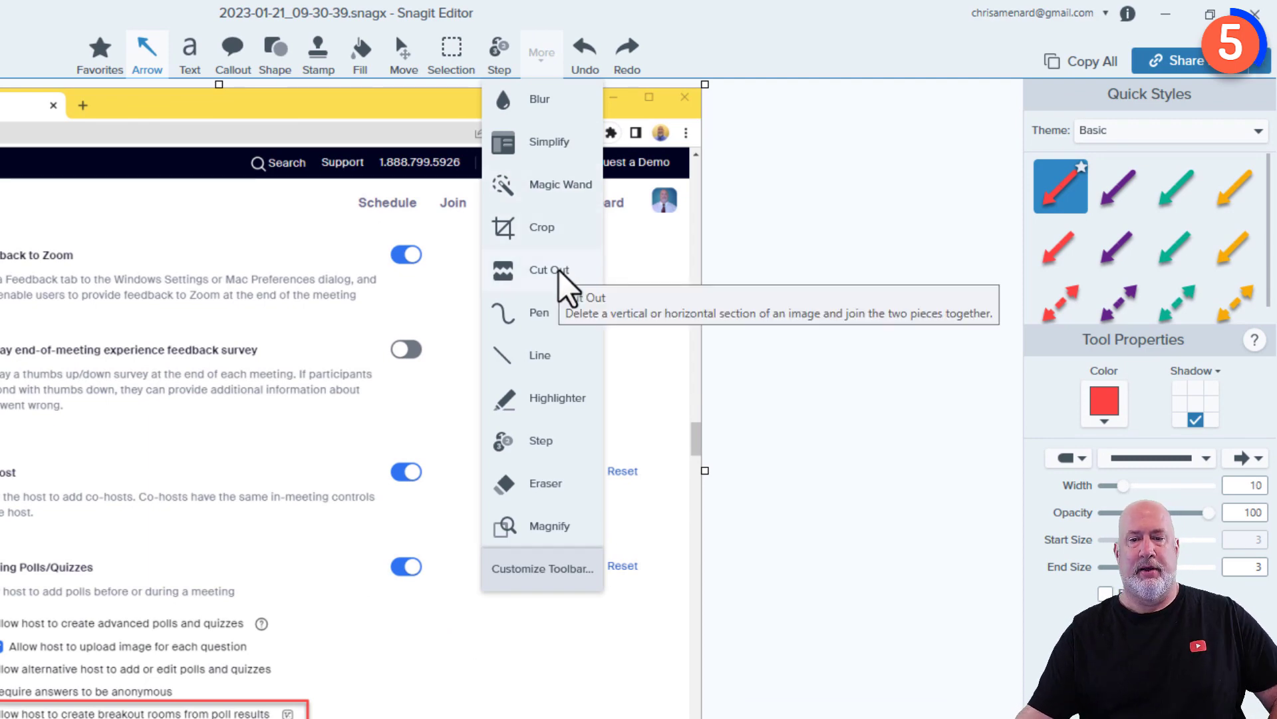
Start cutting out the band between the header and Co-host
{"action": "left_click", "coordinate": [549, 269]}
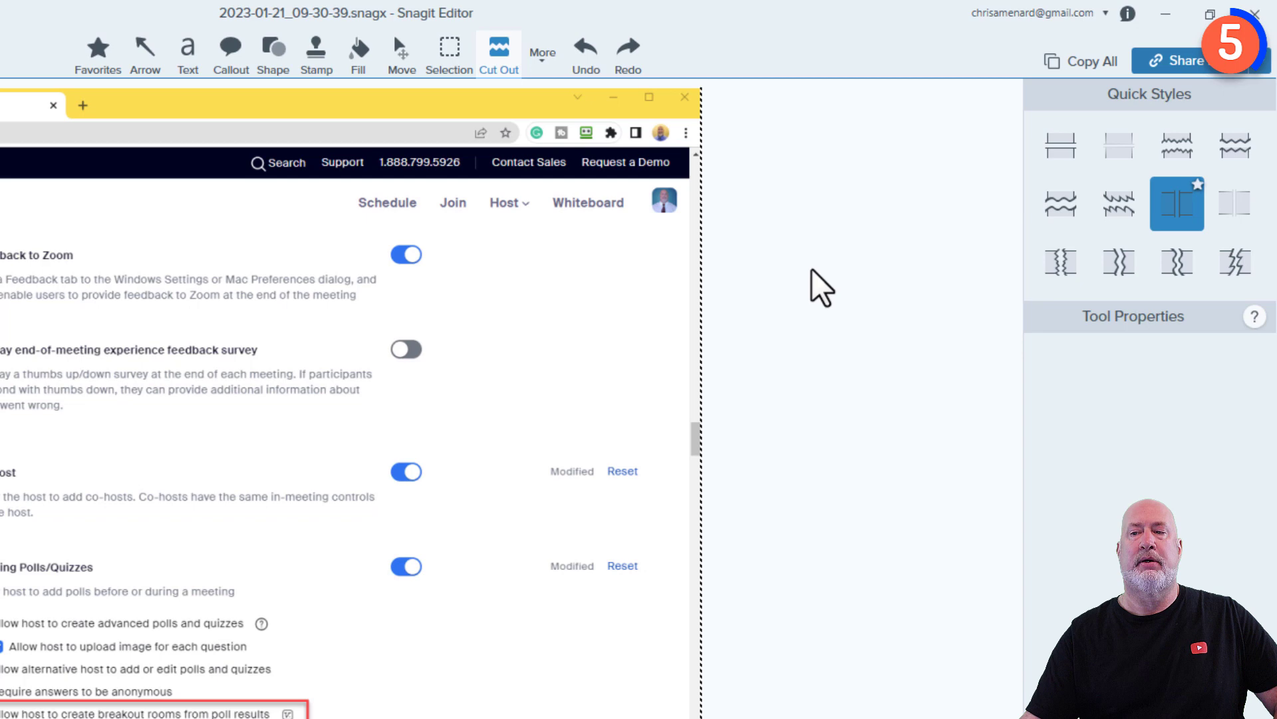
{"action": "mouse_move", "coordinate": [1061, 145]}
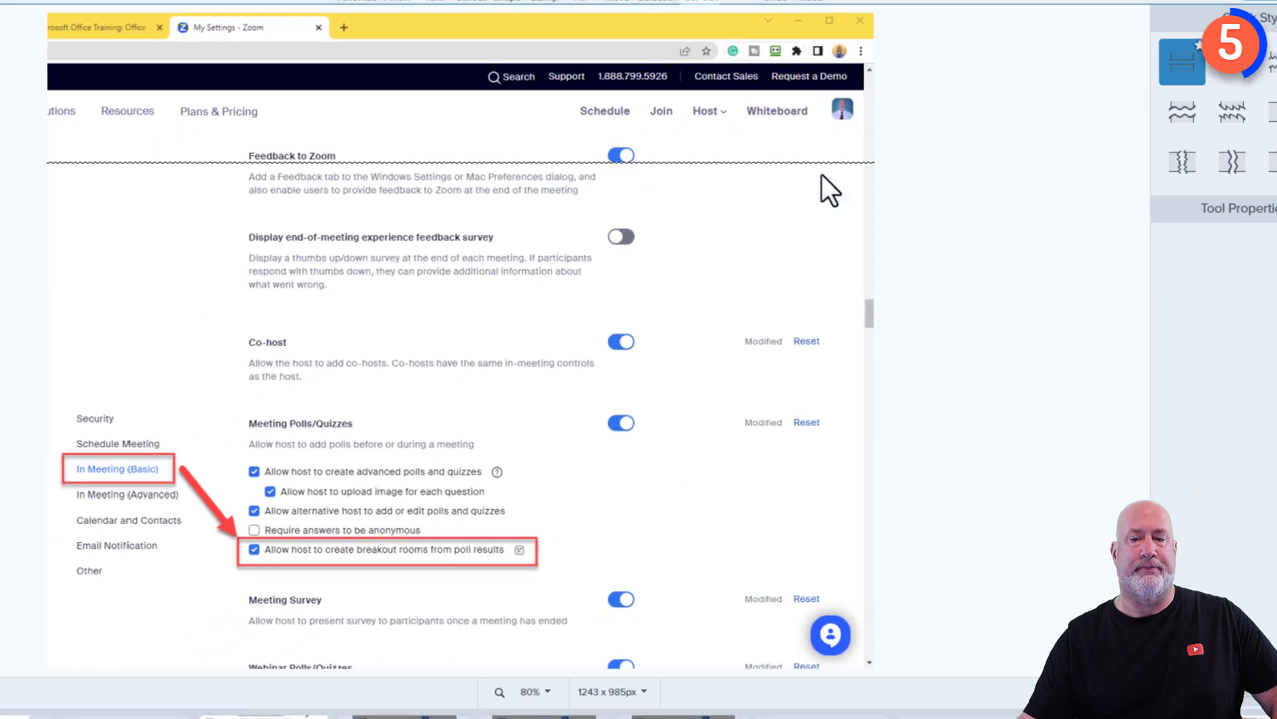
{"action": "mouse_move", "coordinate": [602, 110]}
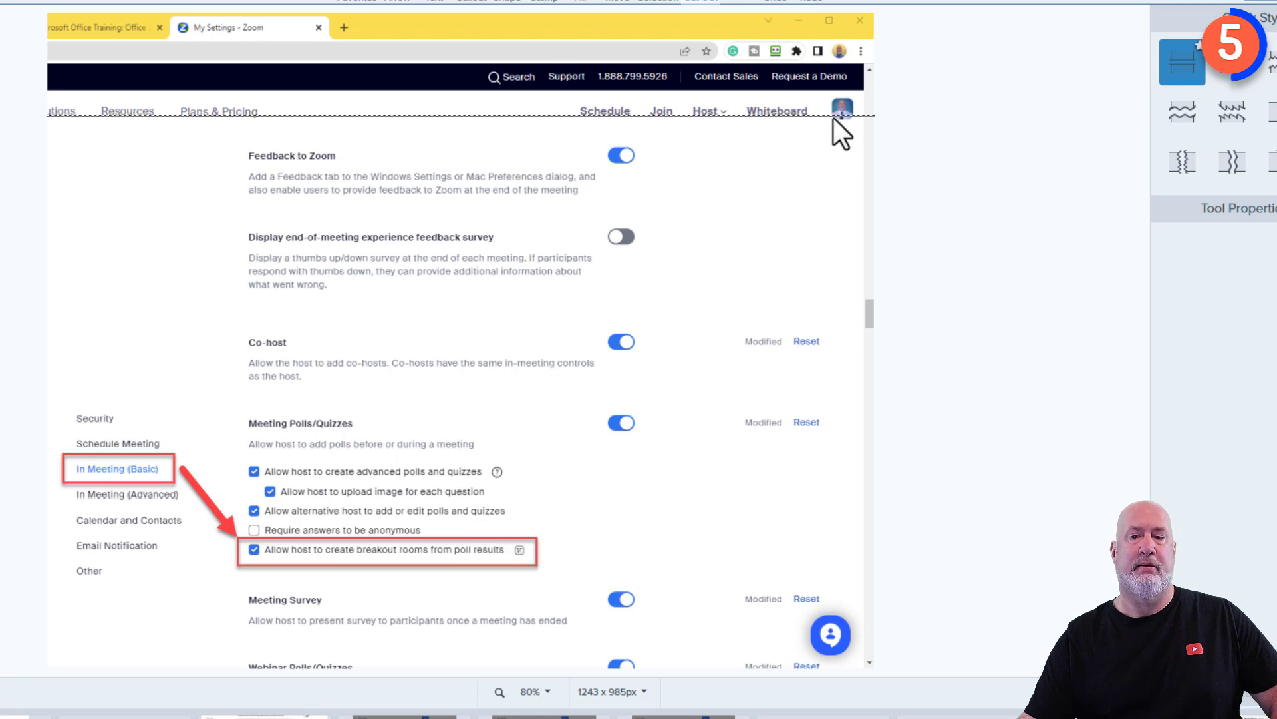
{"action": "mouse_move", "coordinate": [845, 130]}
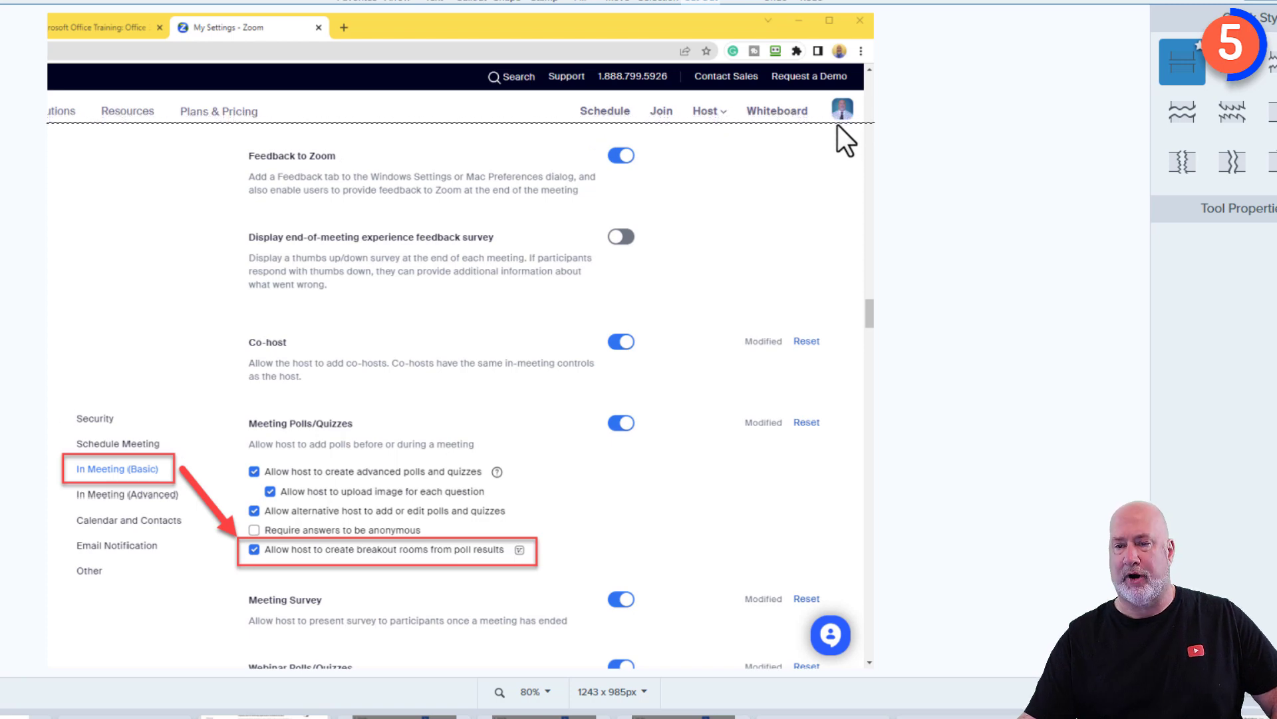
{"action": "mouse_move", "coordinate": [770, 153]}
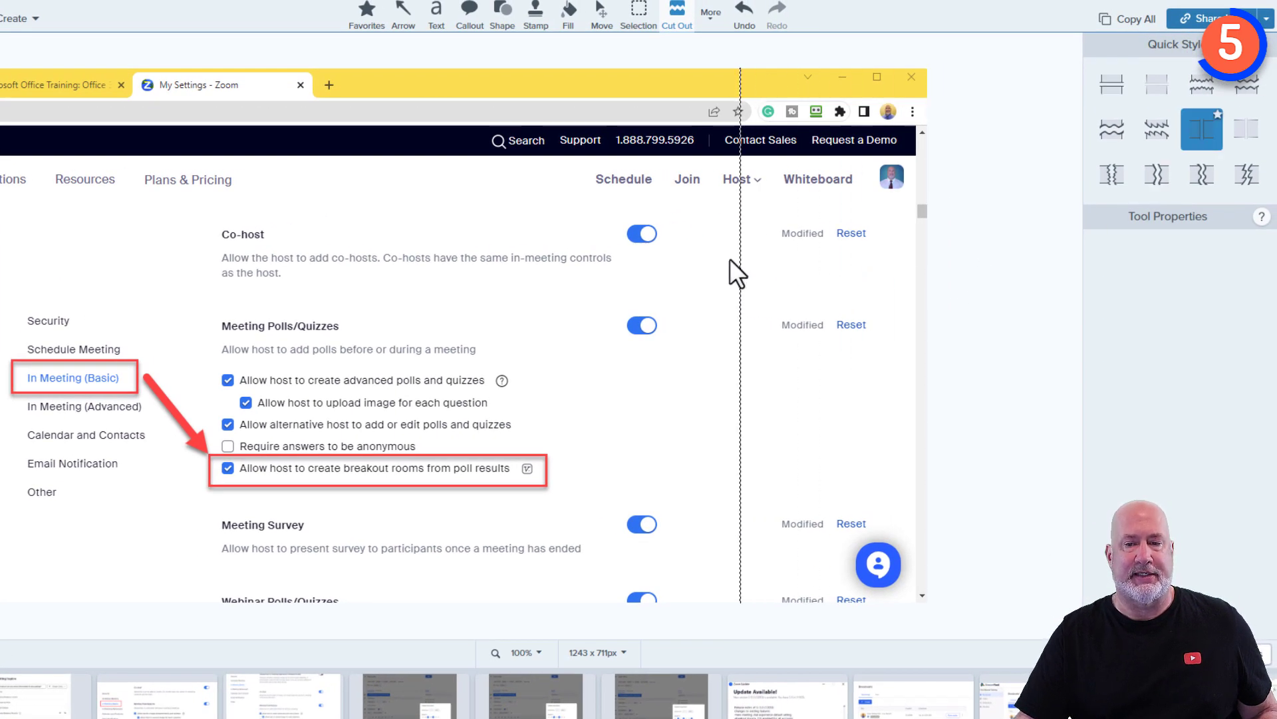
{"action": "mouse_move", "coordinate": [671, 281]}
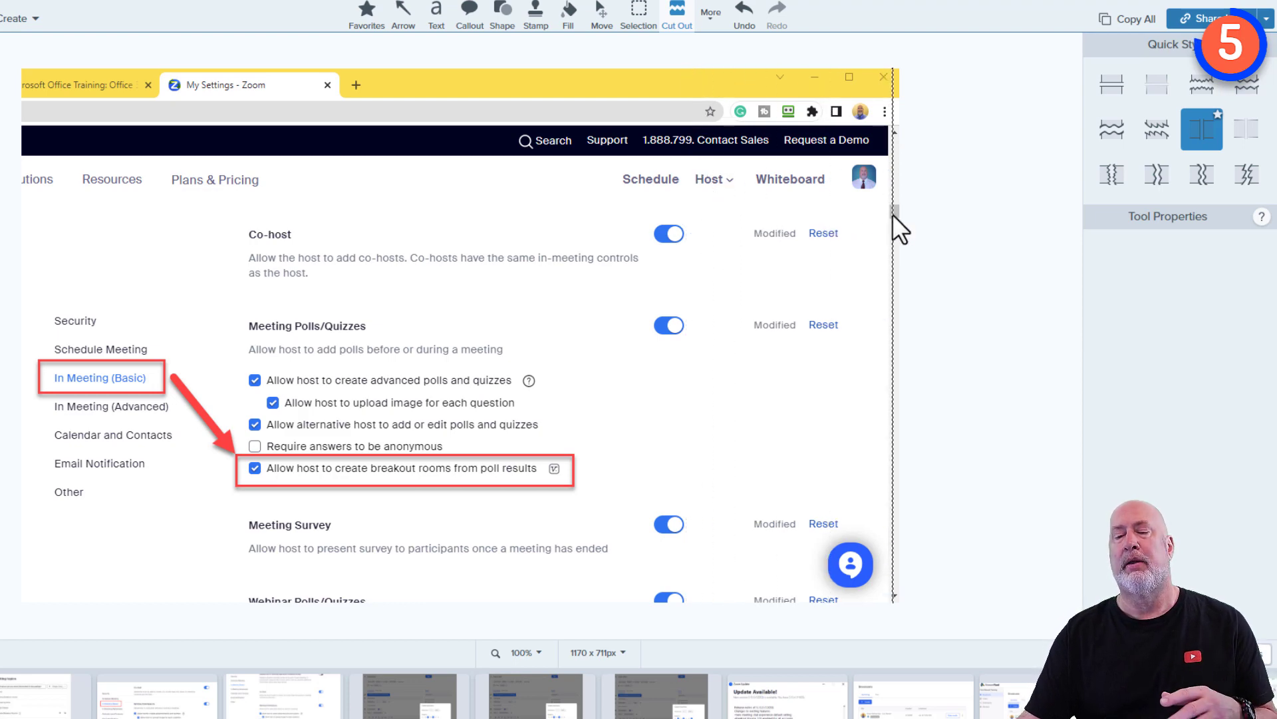
{"action": "mouse_move", "coordinate": [1203, 138]}
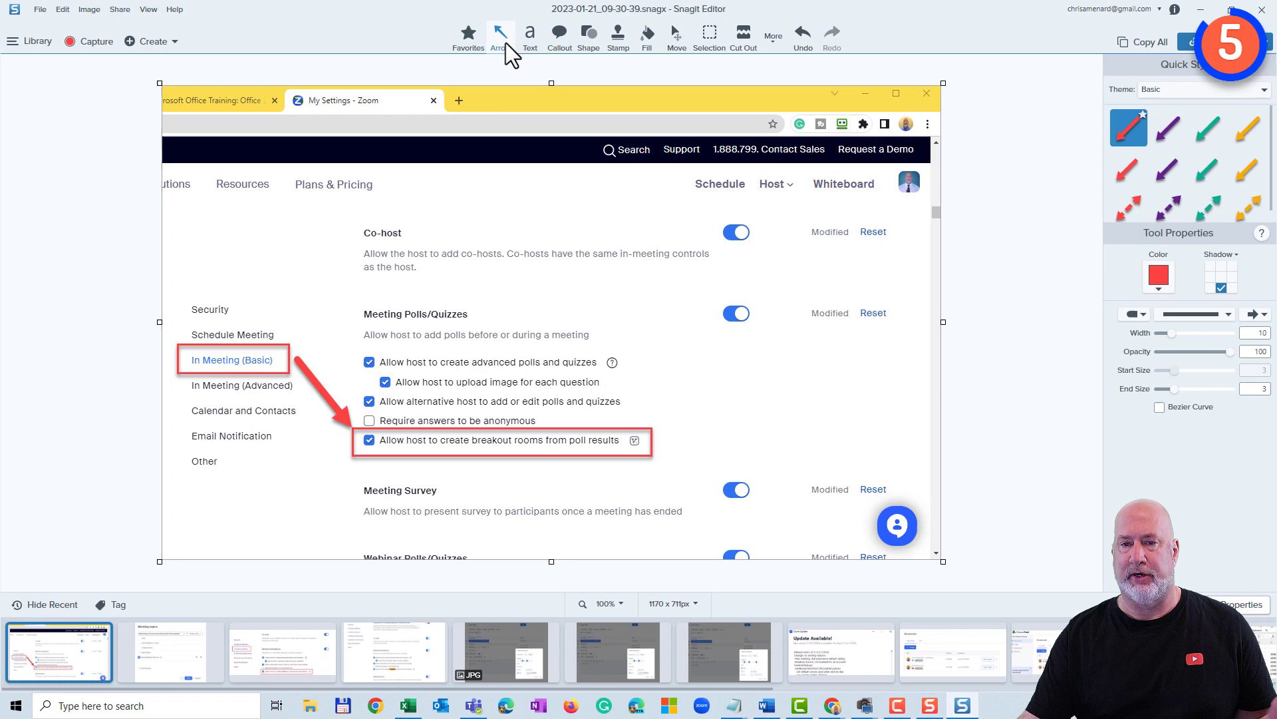
{"action": "mouse_move", "coordinate": [1002, 167]}
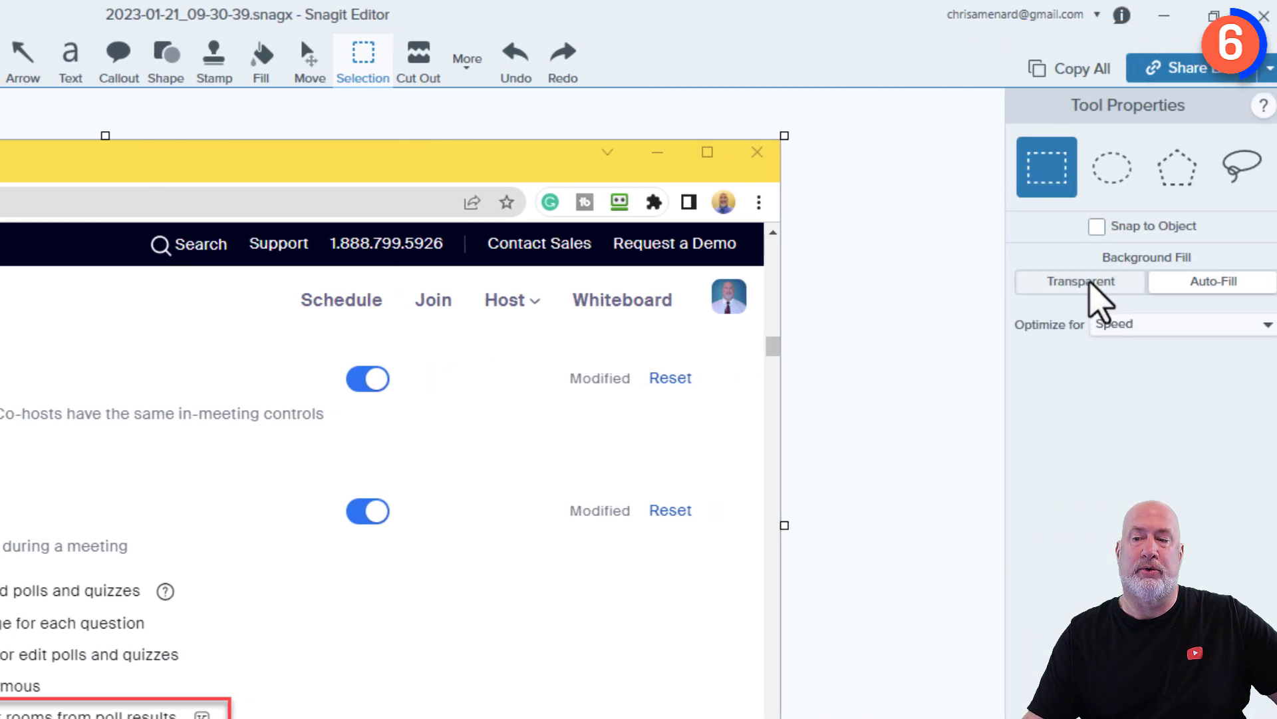
{"action": "mouse_move", "coordinate": [1078, 280]}
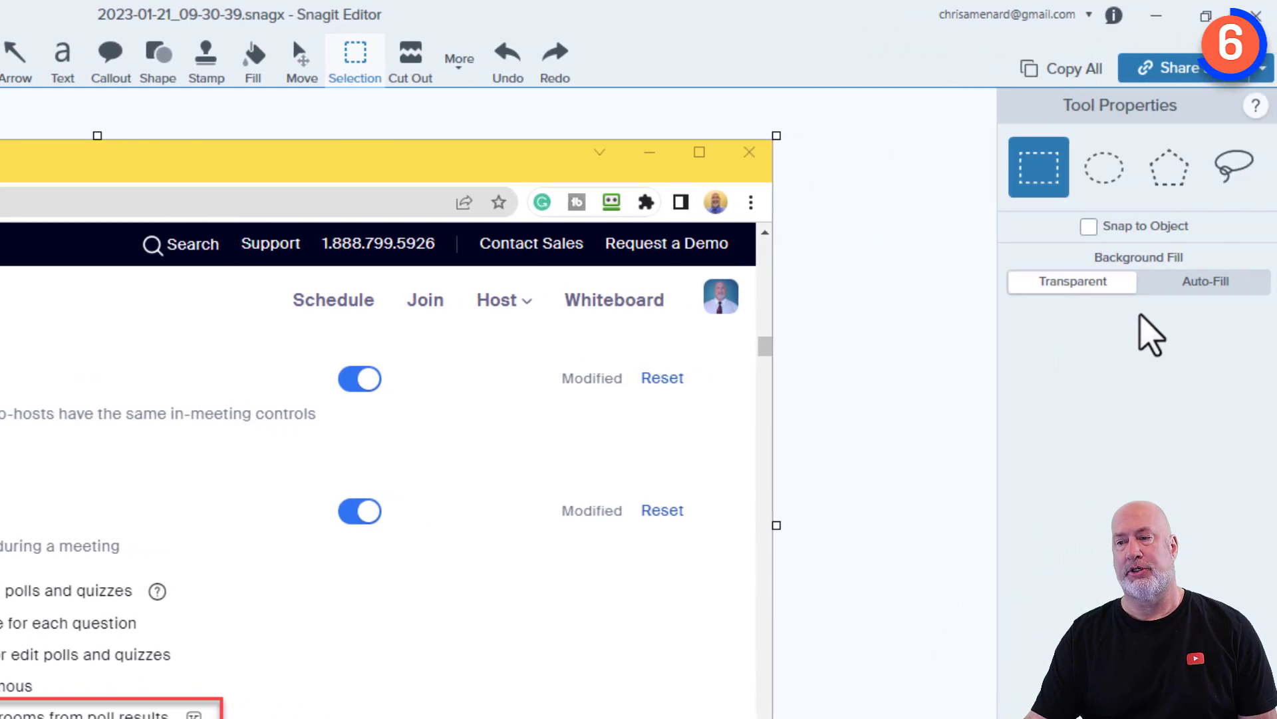
Set Background Fill to Transparent and move the Search link left along the header
{"action": "left_click", "coordinate": [1205, 281]}
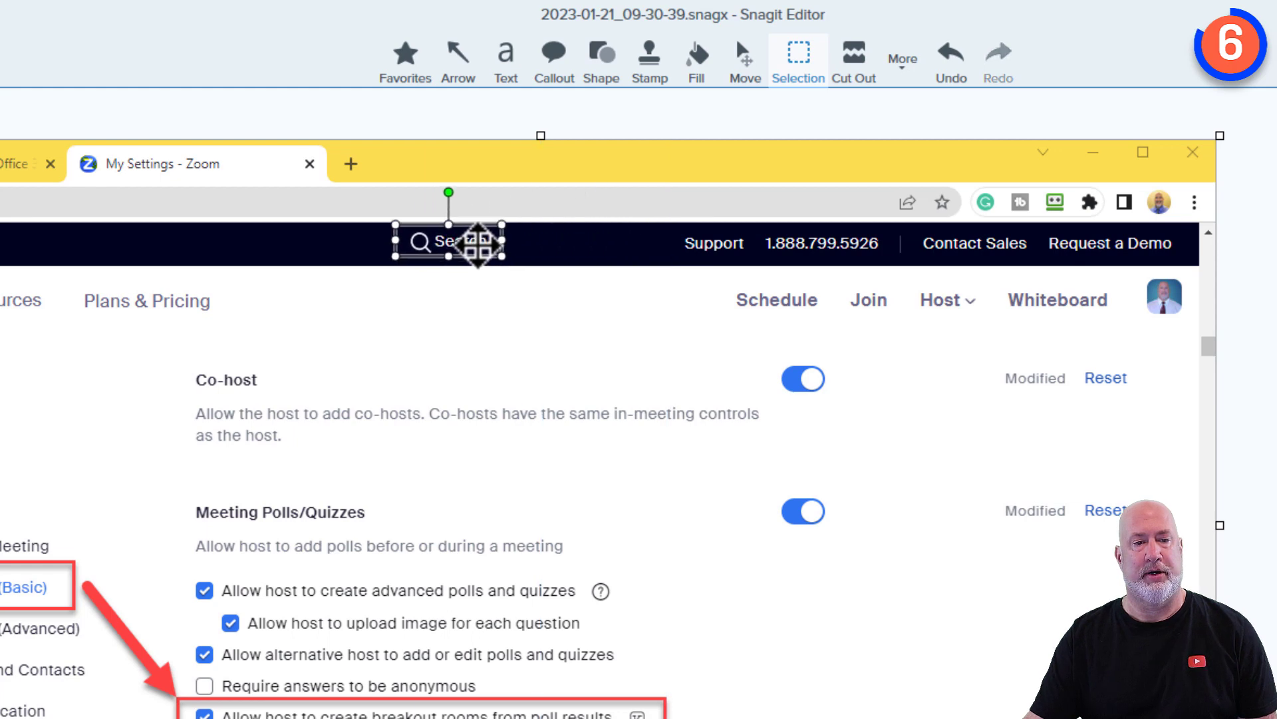
{"action": "left_click_drag", "start_coordinate": [448, 242], "coordinate": [334, 243]}
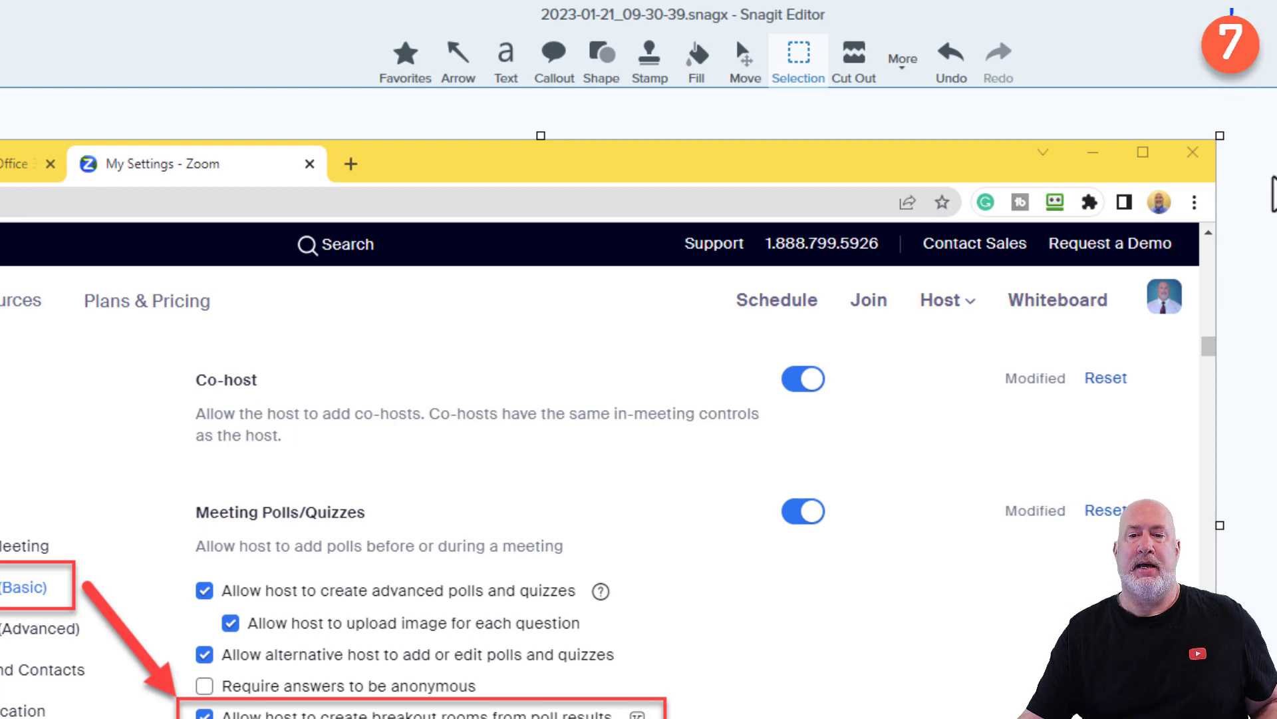
Blur the header's profile picture with a stronger blur quick style
{"action": "left_click", "coordinate": [902, 59]}
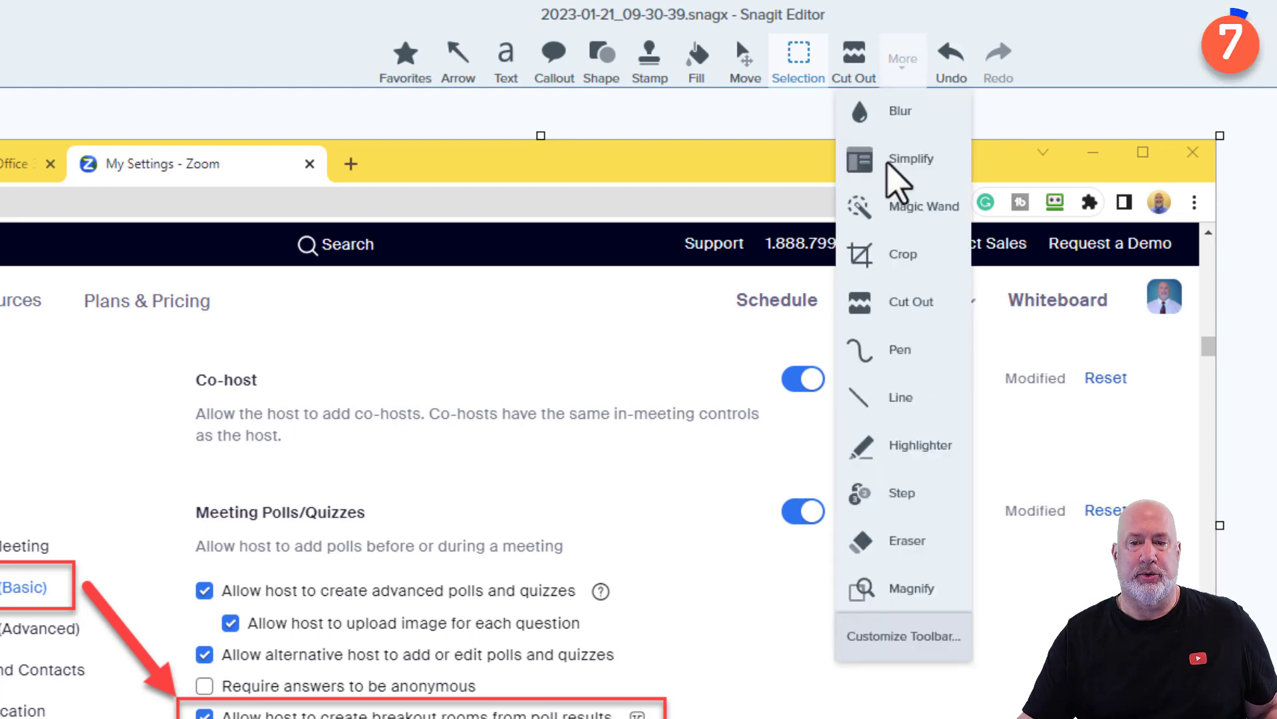
{"action": "left_click", "coordinate": [899, 112]}
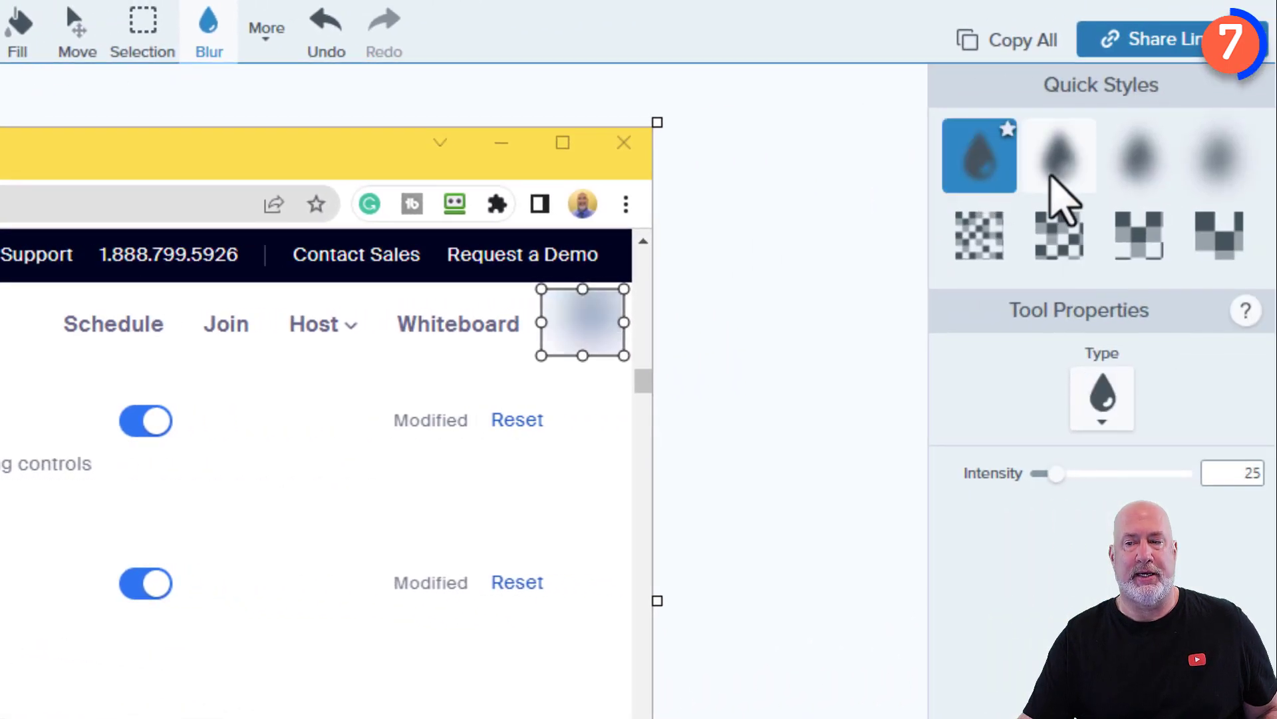
{"action": "left_click", "coordinate": [1137, 155]}
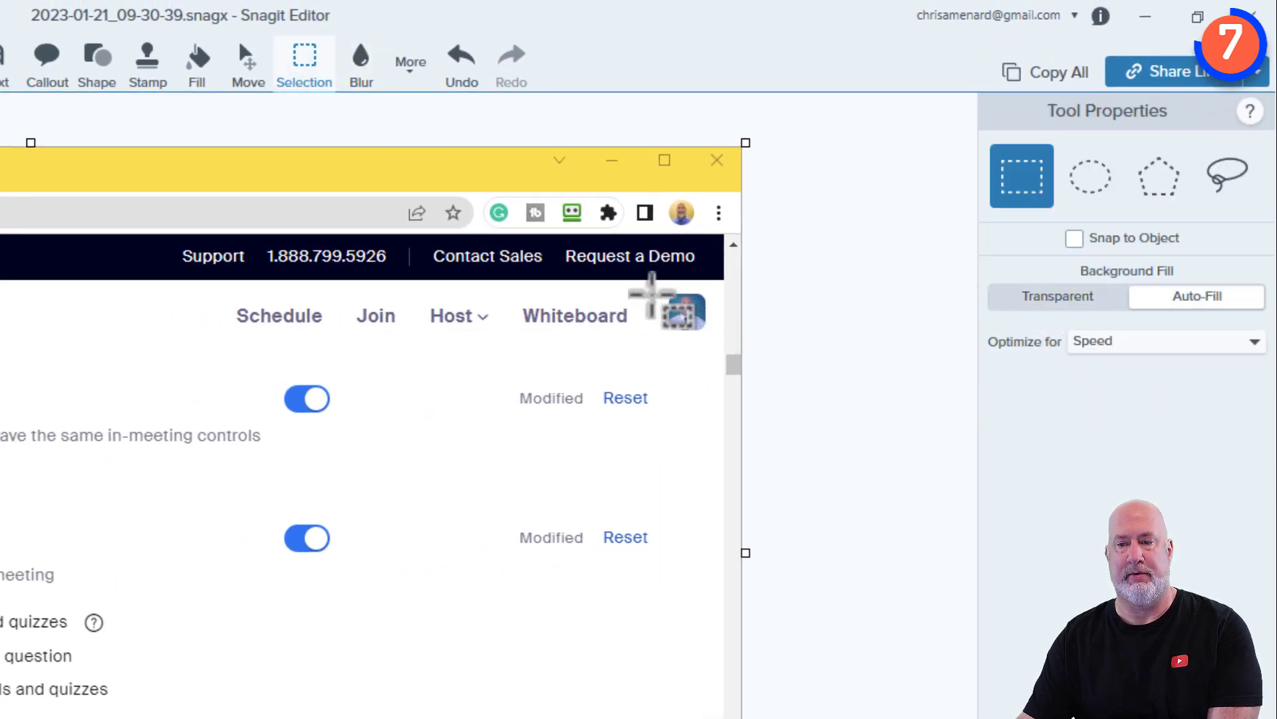
Select the blurred profile picture for removal with Auto-Fill
{"action": "left_click_drag", "start_coordinate": [644, 289], "coordinate": [708, 338]}
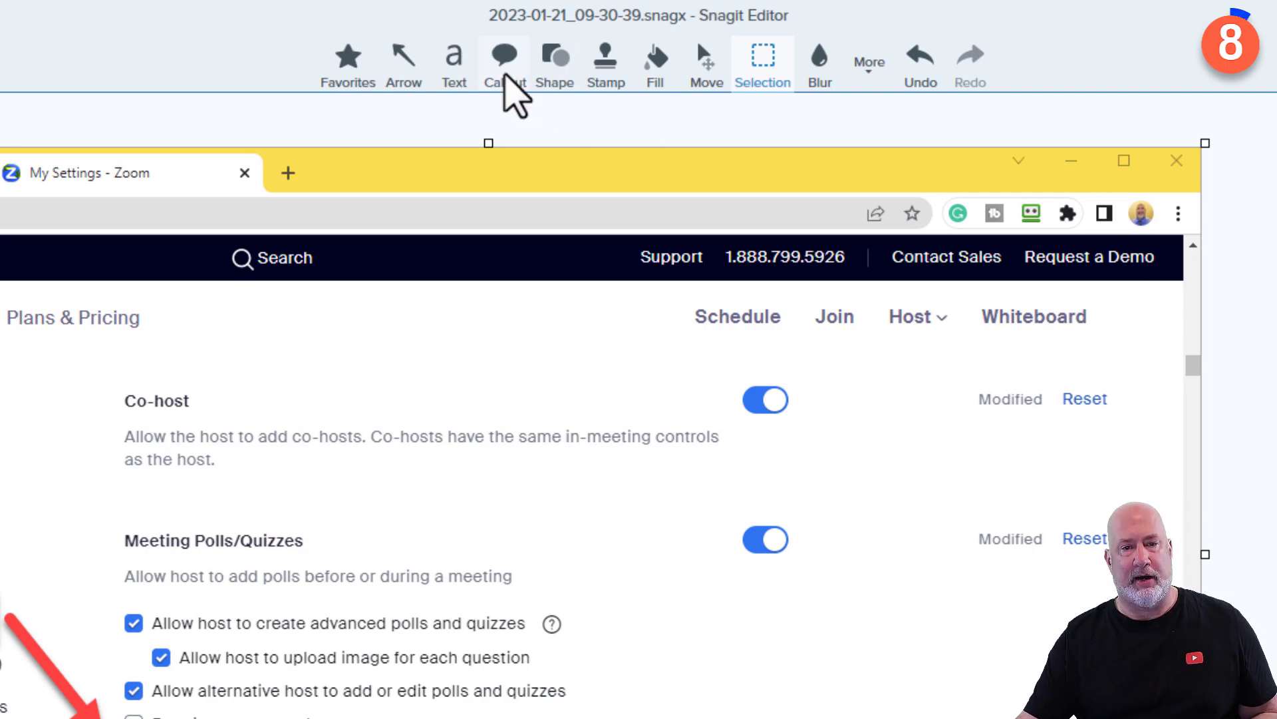
Add a red callout at the breakout-rooms checkbox reading "Make sure the check the question in the poll after turing this on."
{"action": "left_click", "coordinate": [504, 61]}
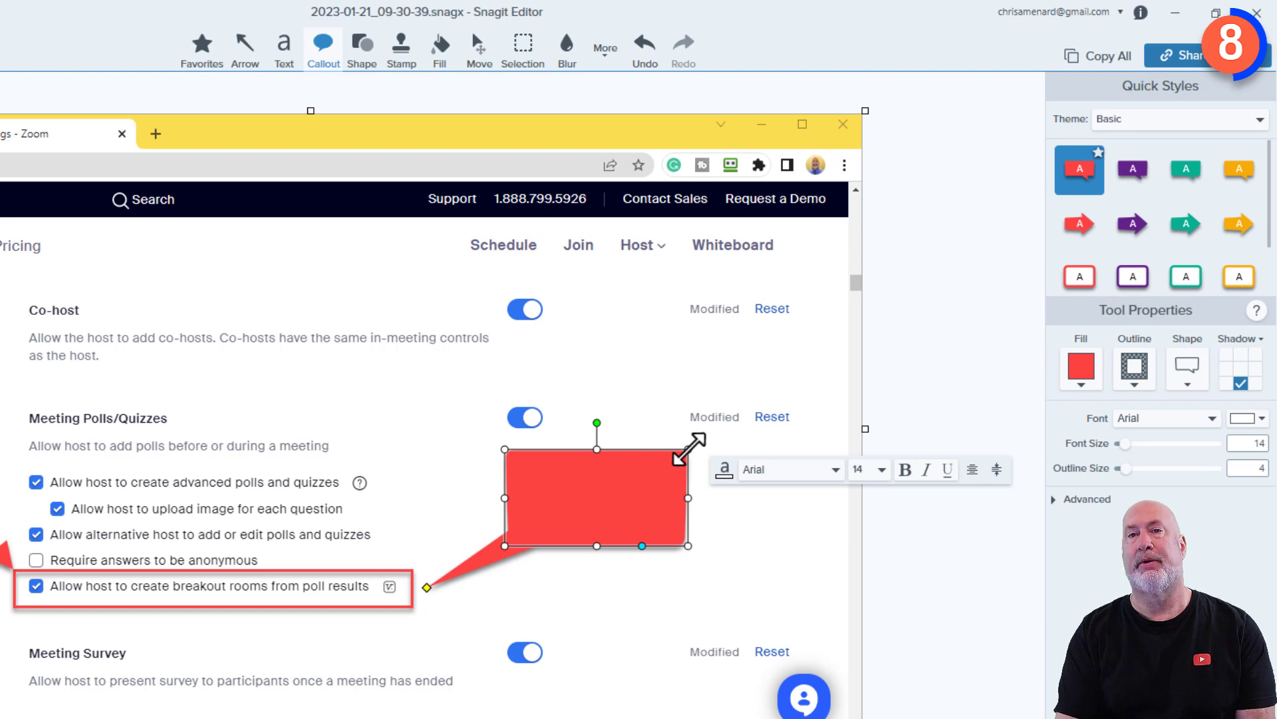
{"action": "type", "text": "Make sure"}
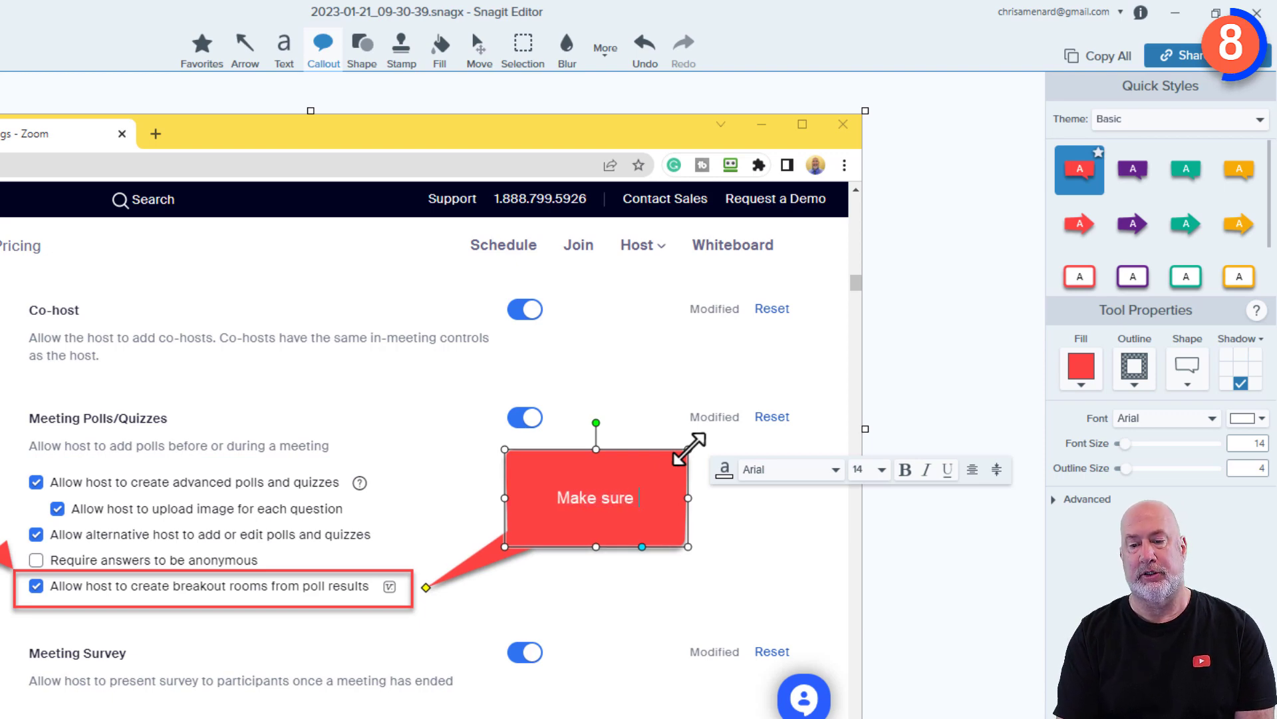
{"action": "type", "text": "the check"}
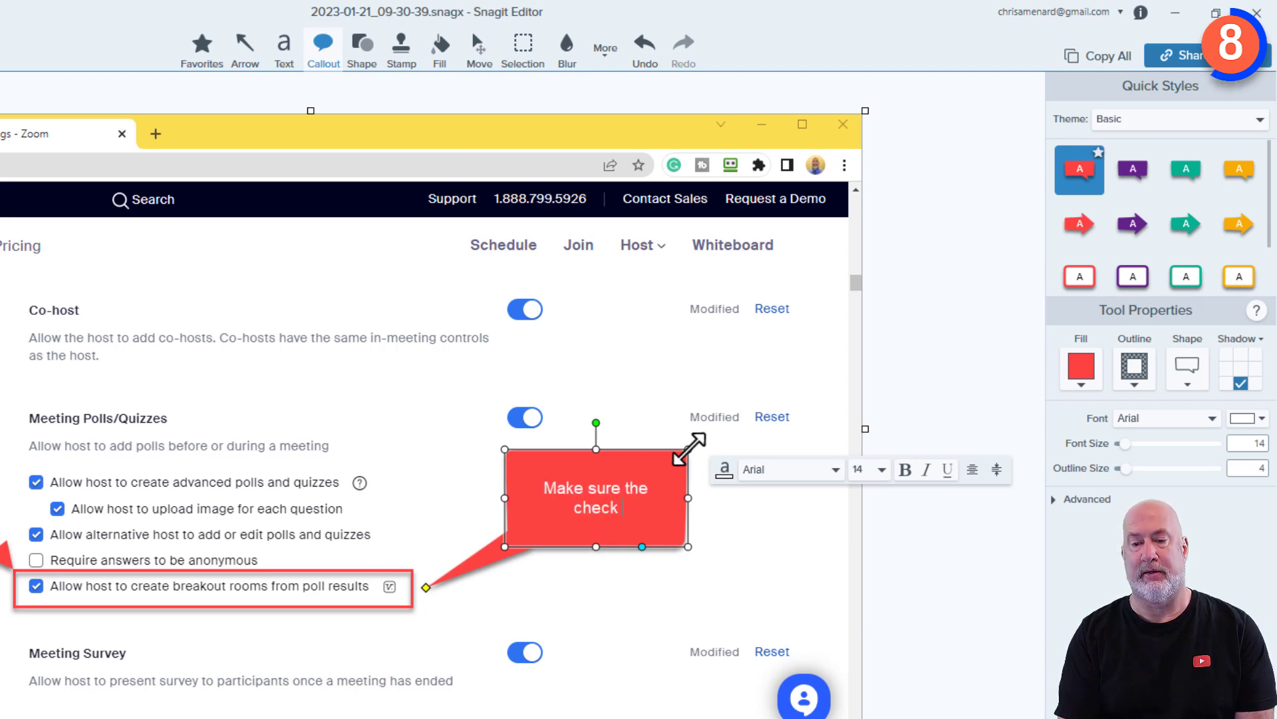
{"action": "type", "text": "the question in t"}
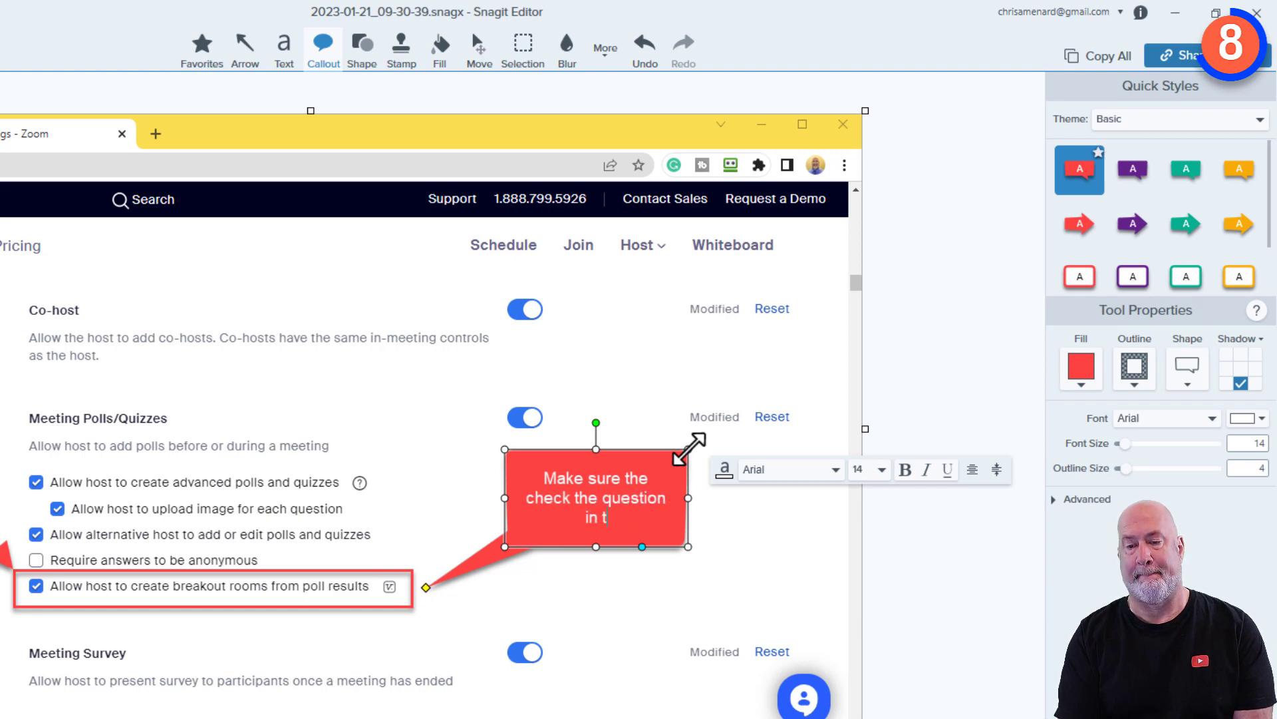
{"action": "type", "text": "he poll"}
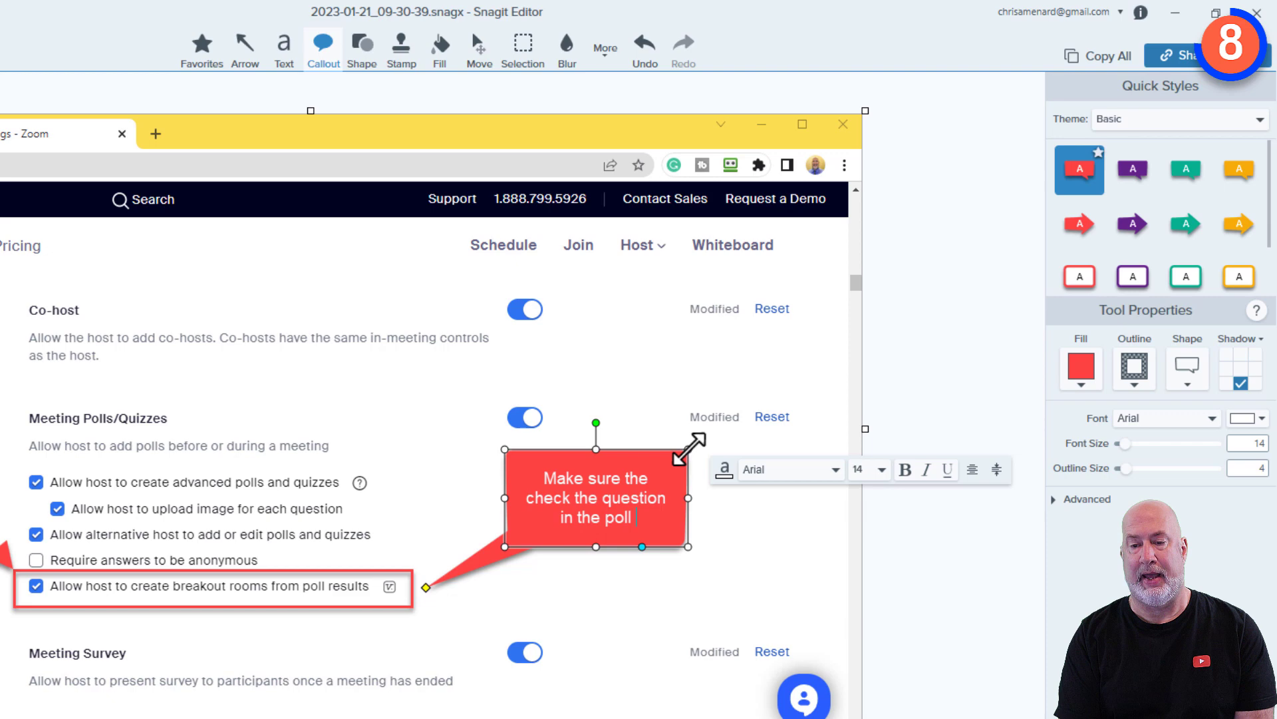
{"action": "type", "text": "after du"}
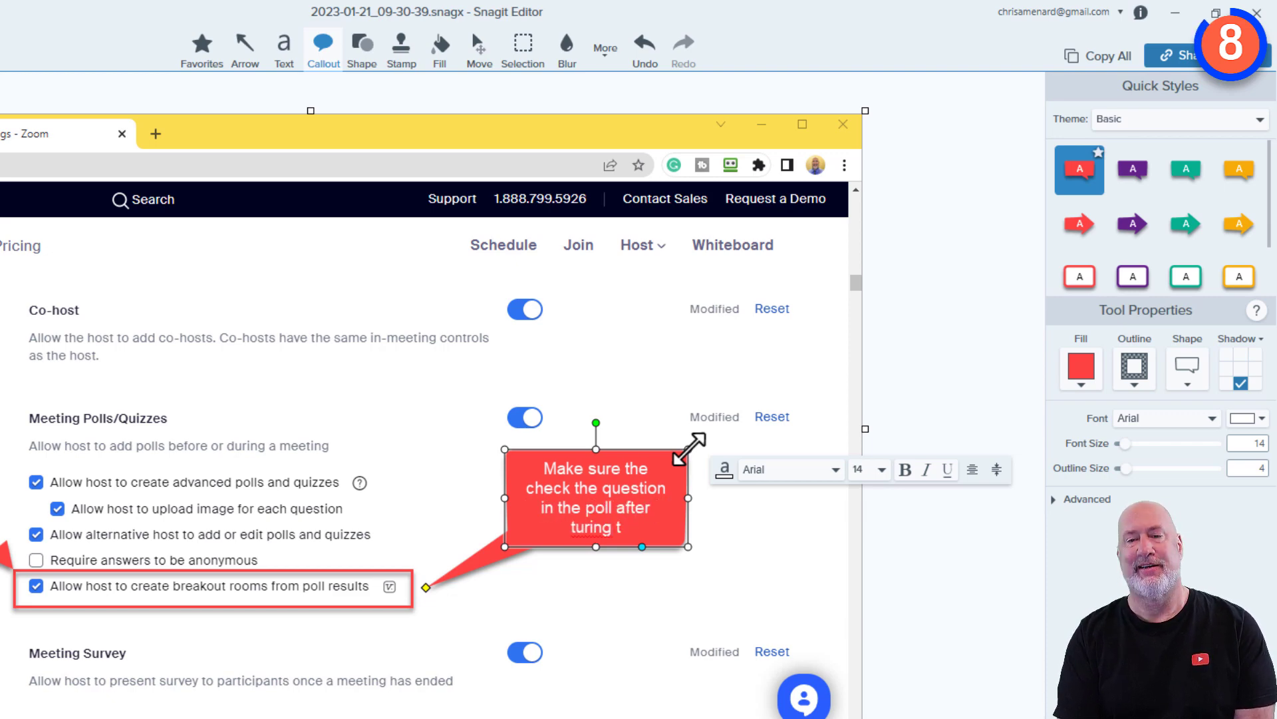
{"action": "type", "text": "his on."}
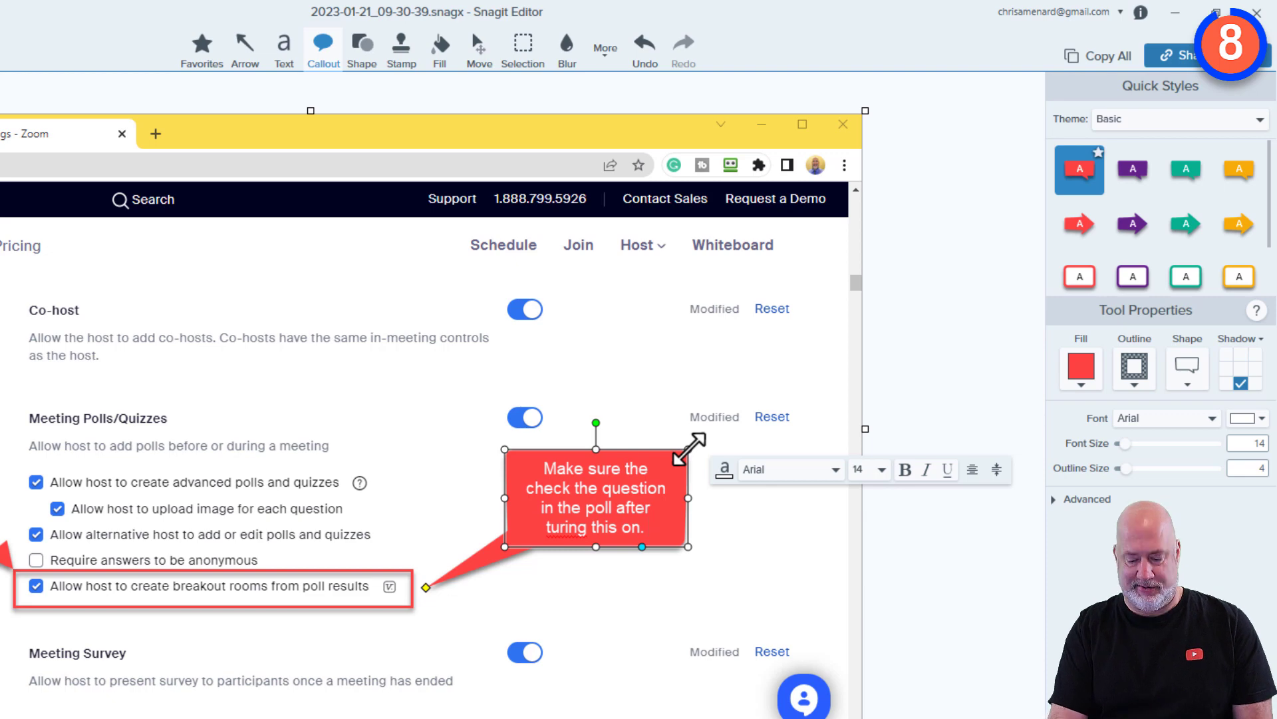